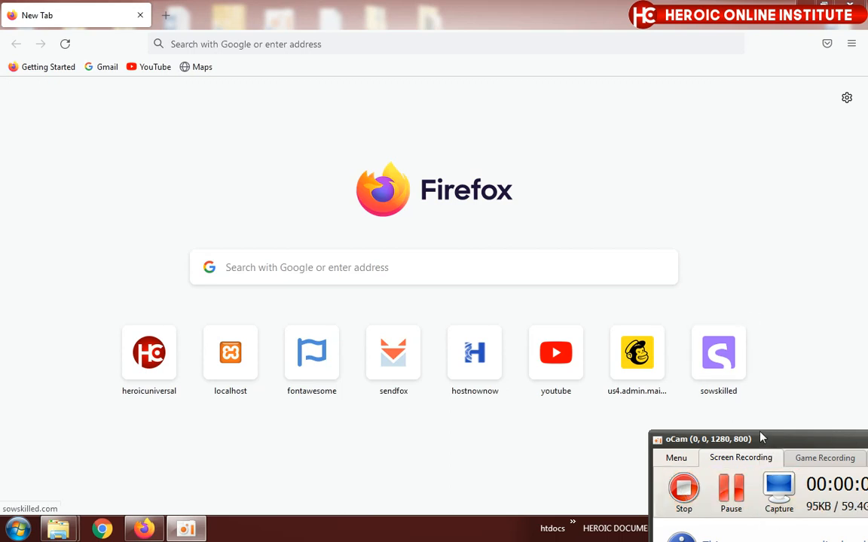
Step: Bring up the address bar suggestions on the new Firefox tab
click(778, 491)
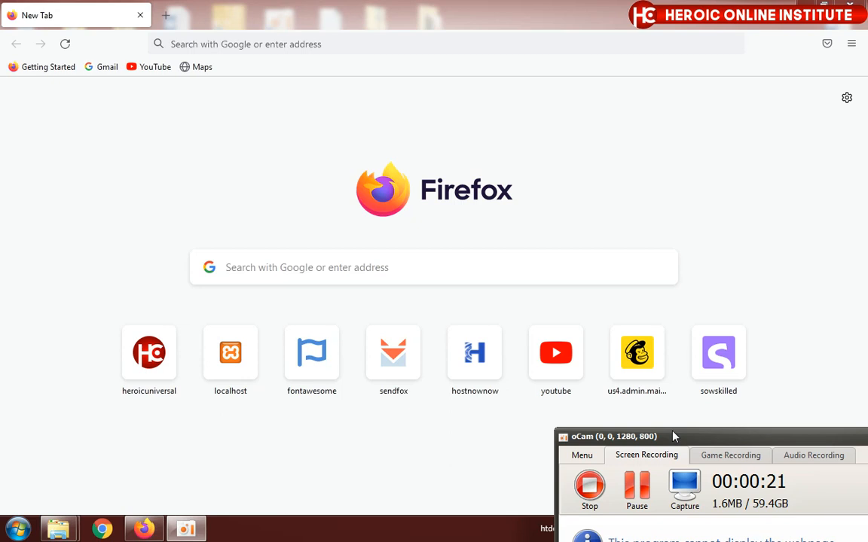
mouse_move(693, 422)
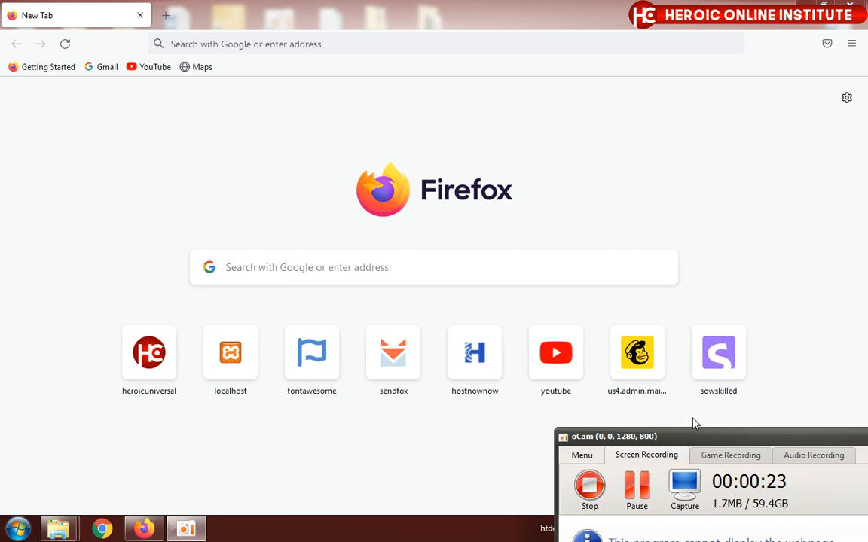
mouse_move(699, 419)
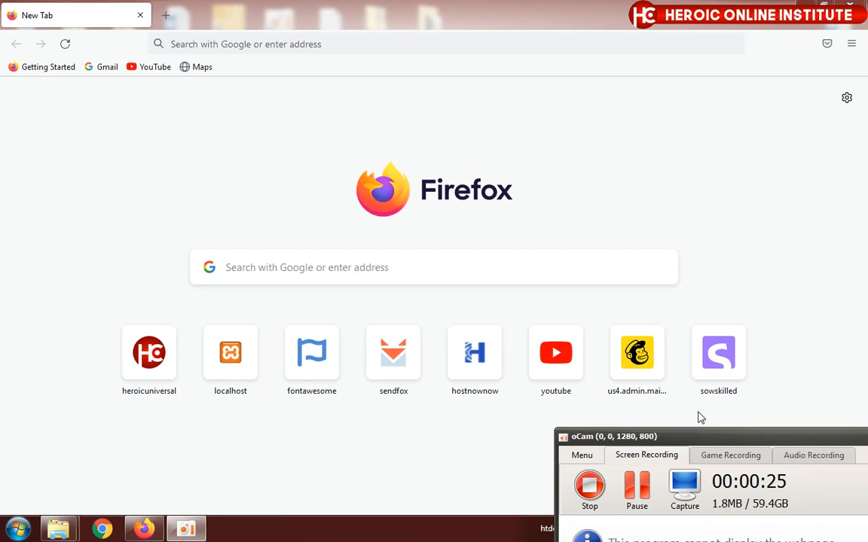
mouse_move(678, 172)
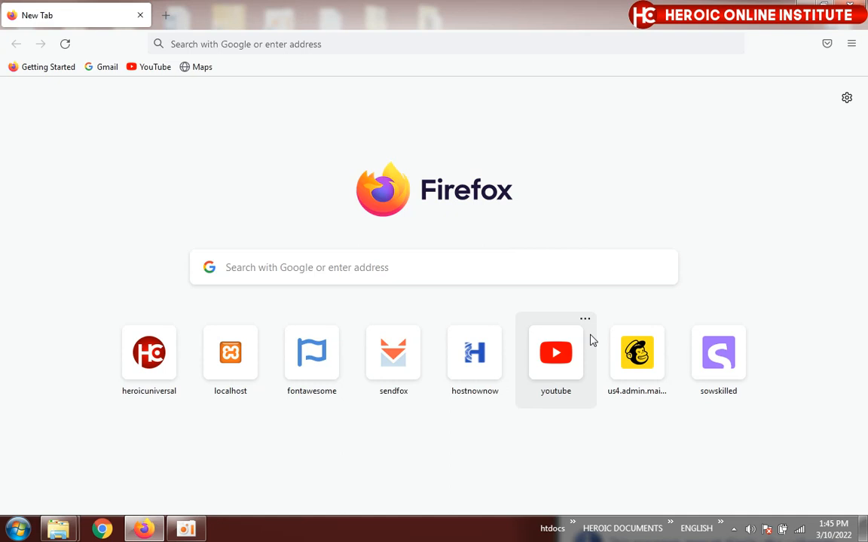
mouse_move(542, 419)
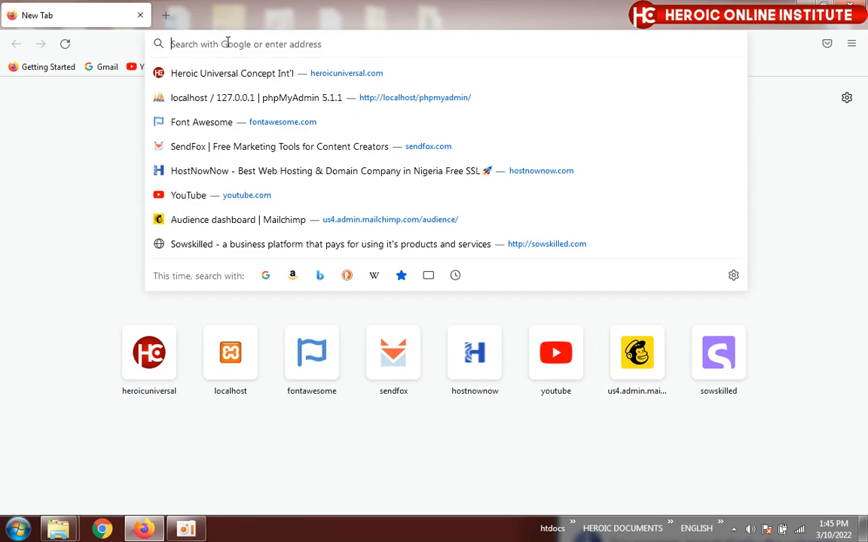
Step: Go to sendfox.com from the address bar suggestions
text(s://sendfox.com)
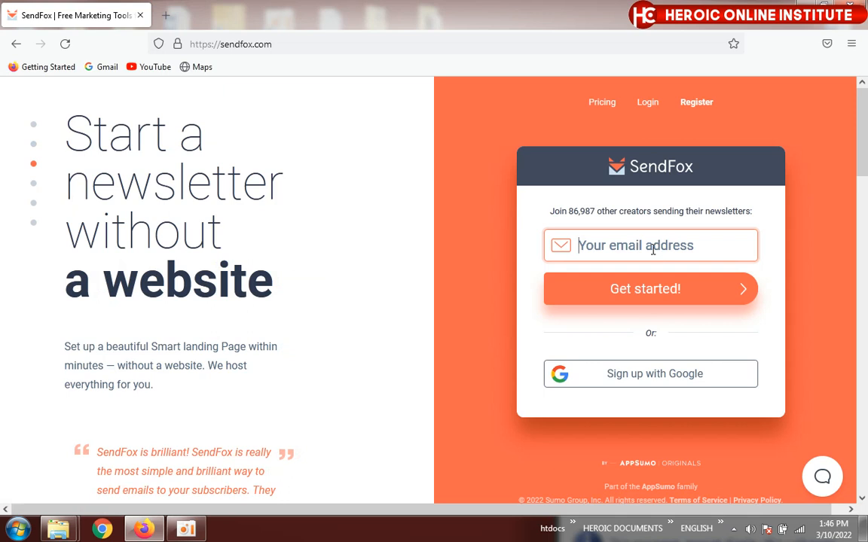
click(645, 289)
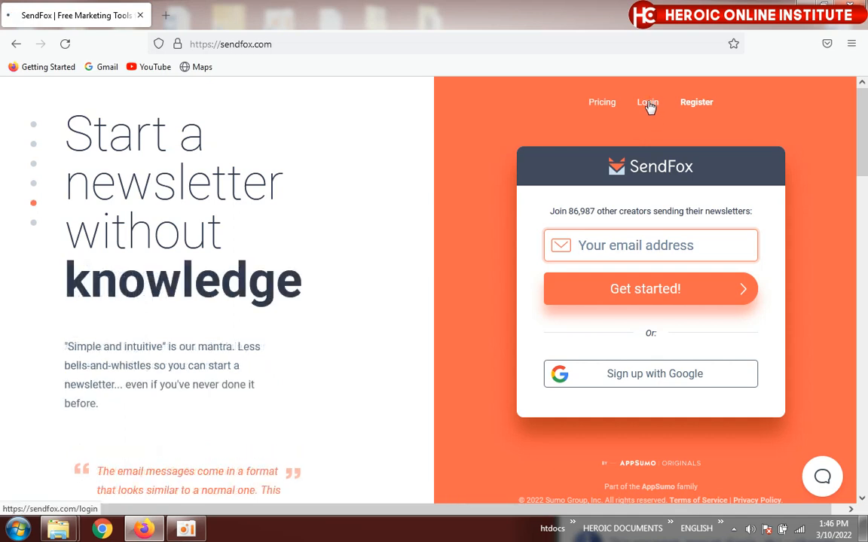
click(646, 103)
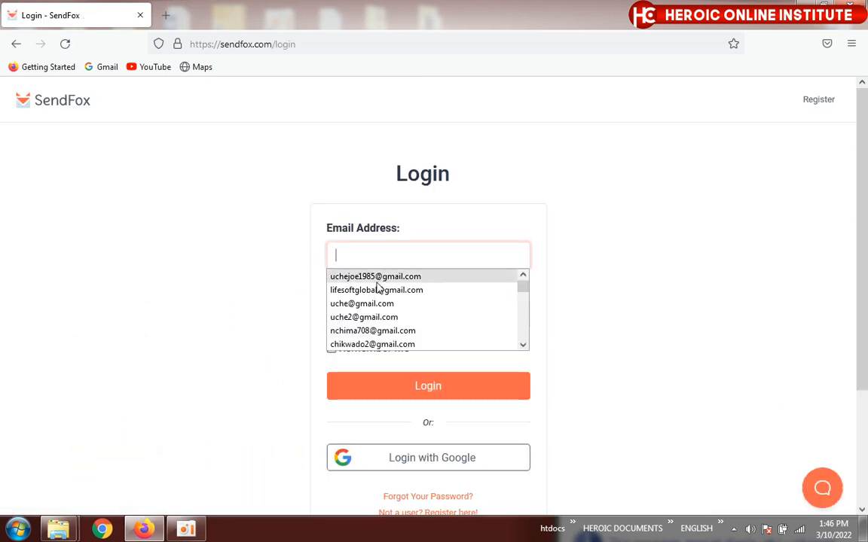
mouse_move(375, 277)
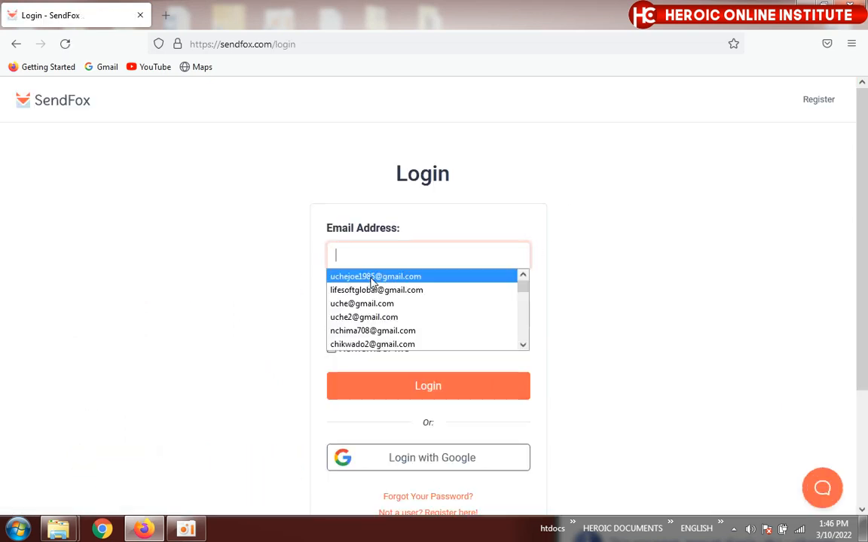
click(375, 276)
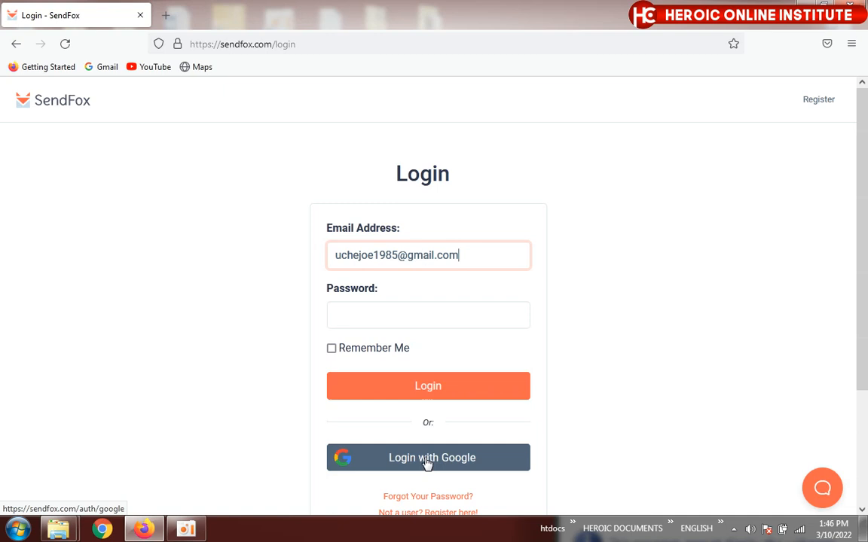
click(428, 458)
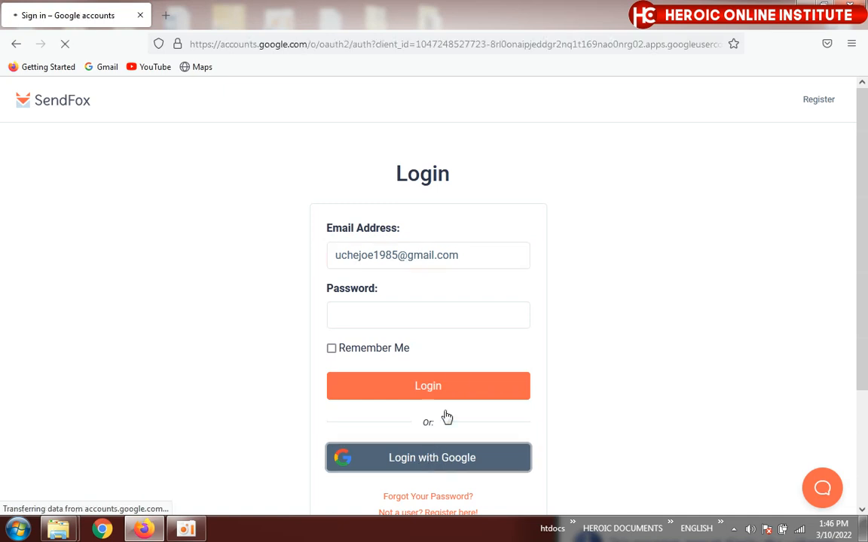
click(428, 458)
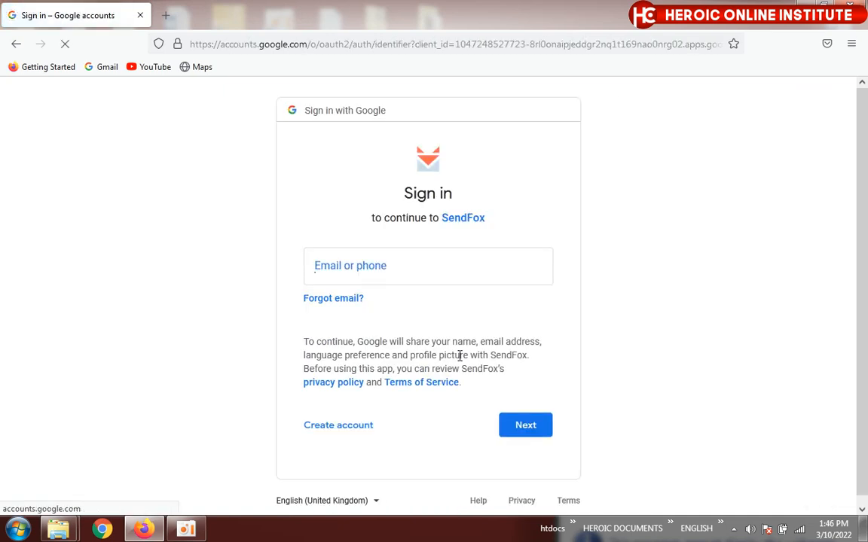
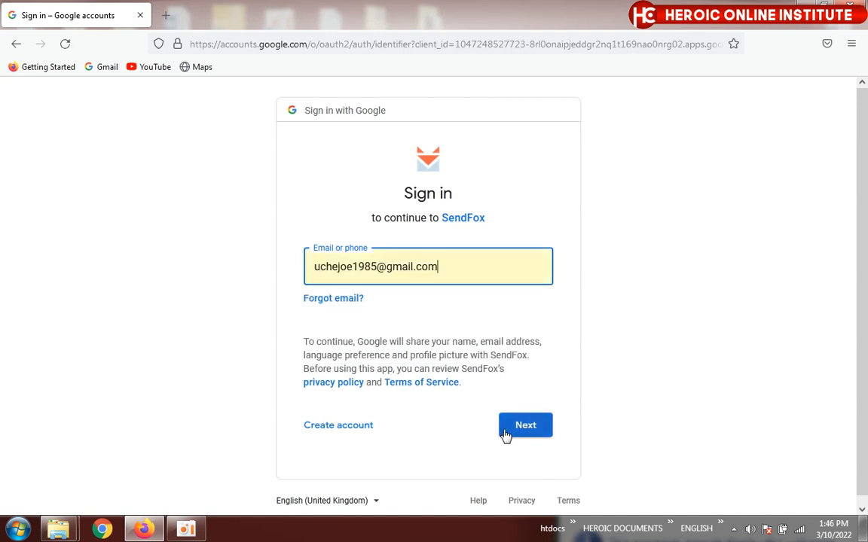
click(525, 425)
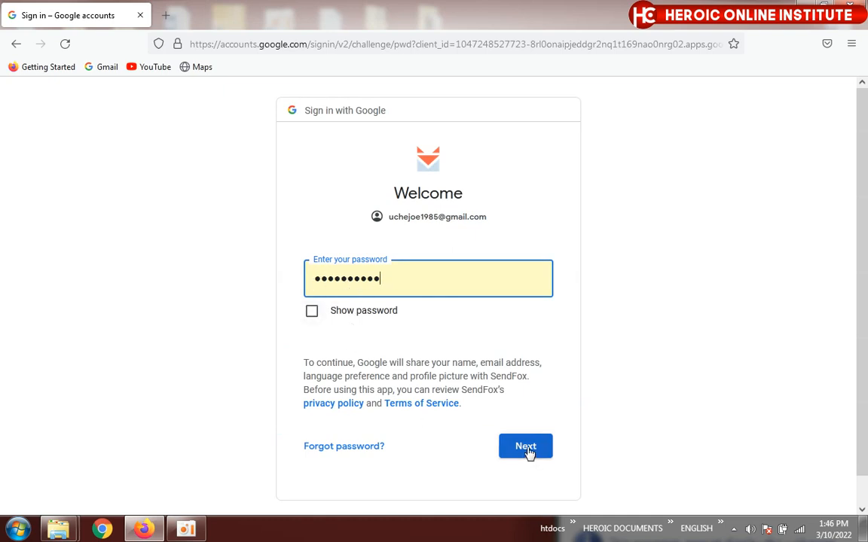
click(524, 446)
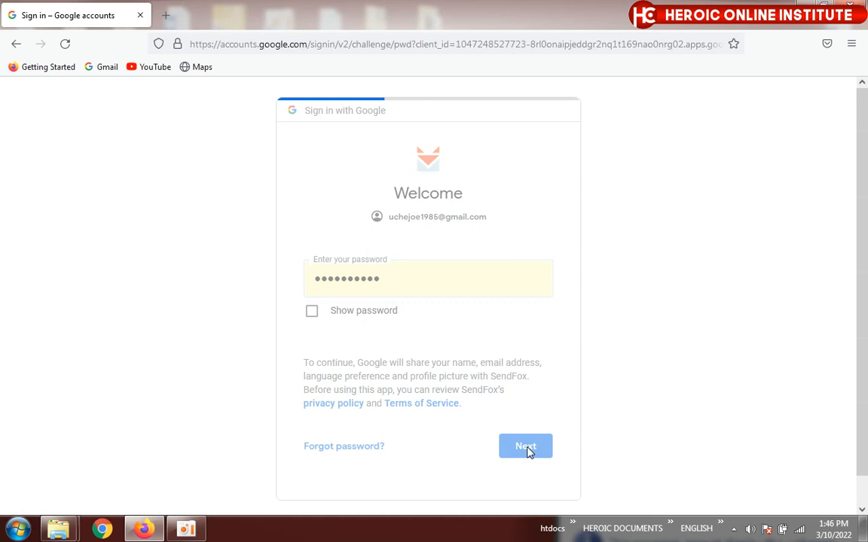
click(524, 446)
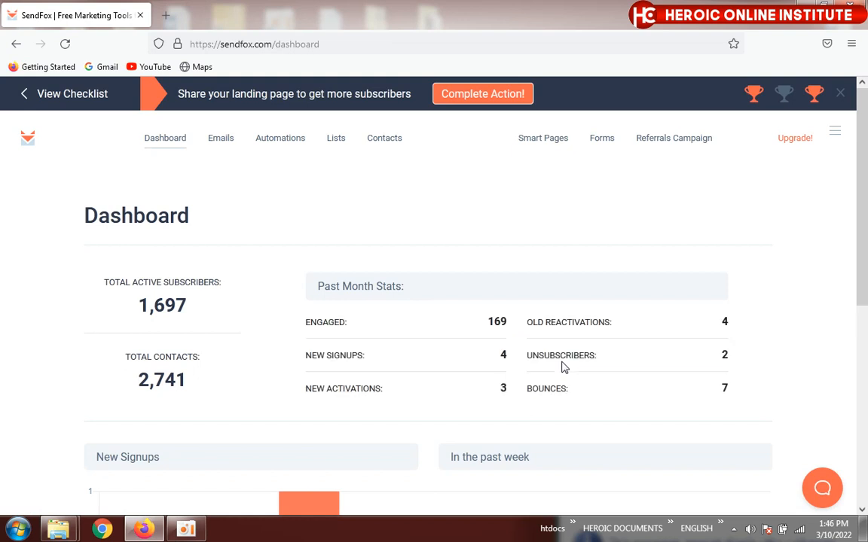
mouse_move(521, 362)
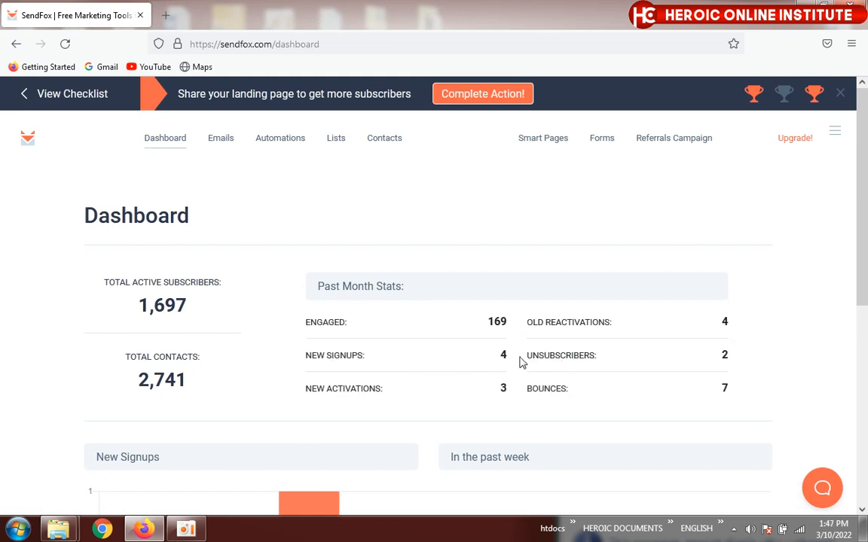
mouse_move(334, 355)
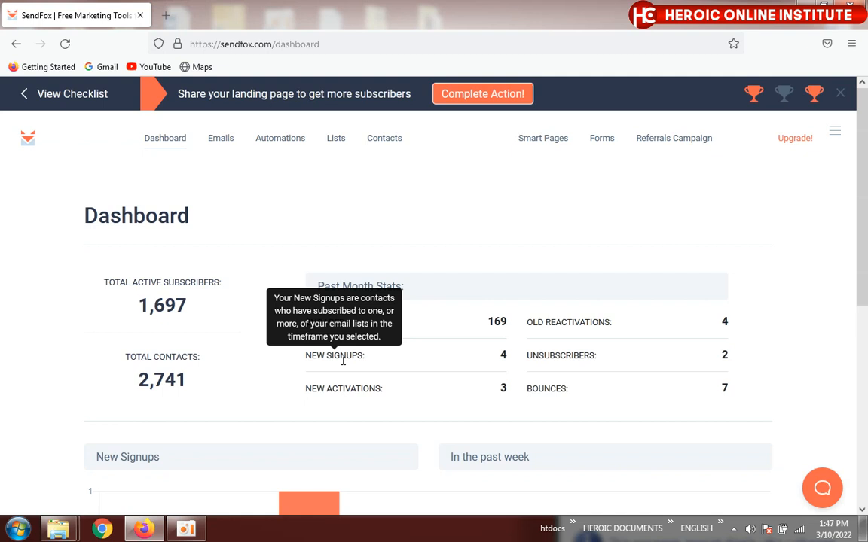
mouse_move(367, 217)
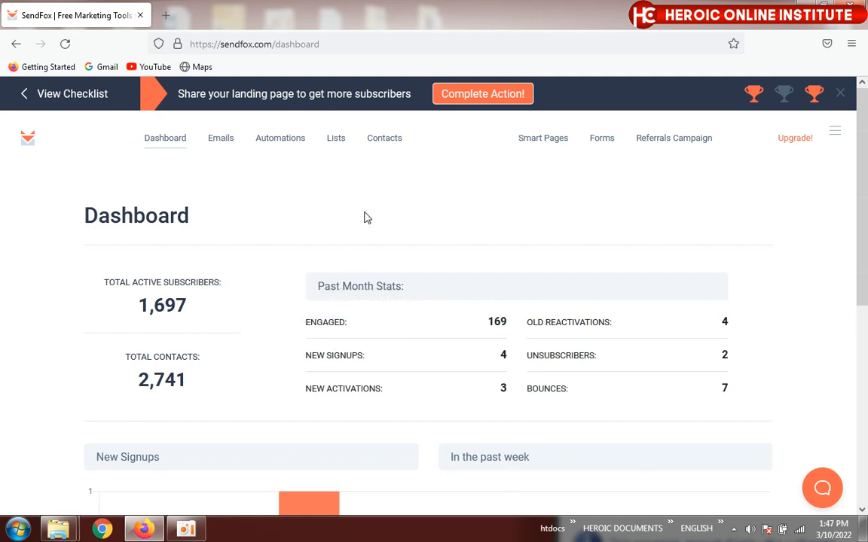
mouse_move(476, 323)
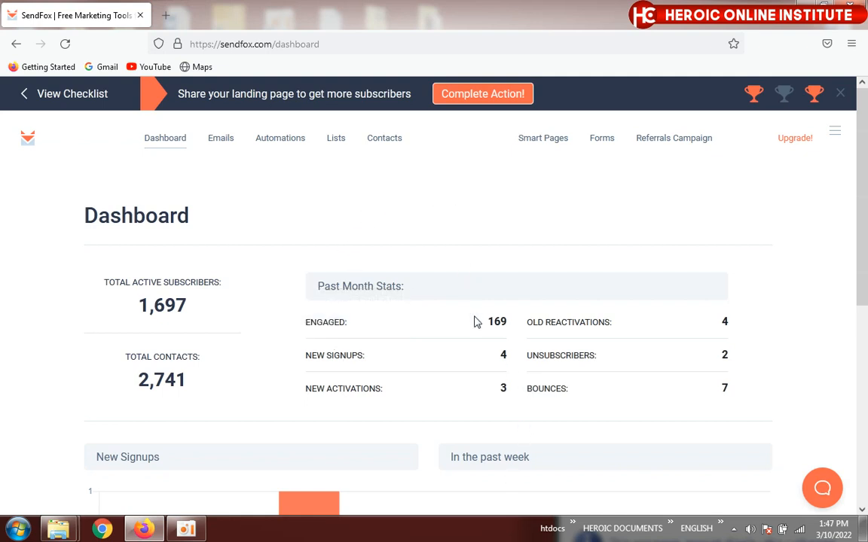
mouse_move(220, 142)
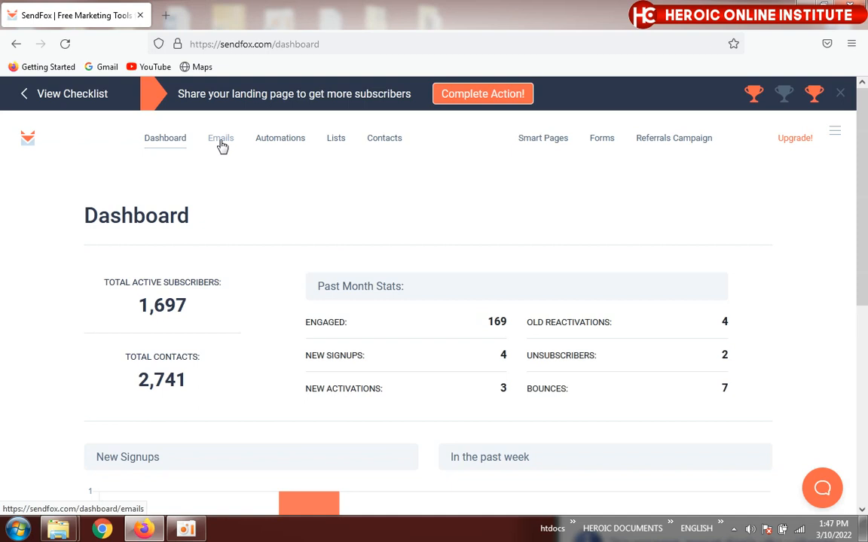
Step: Go to the Emails list from the dashboard navigation
click(220, 138)
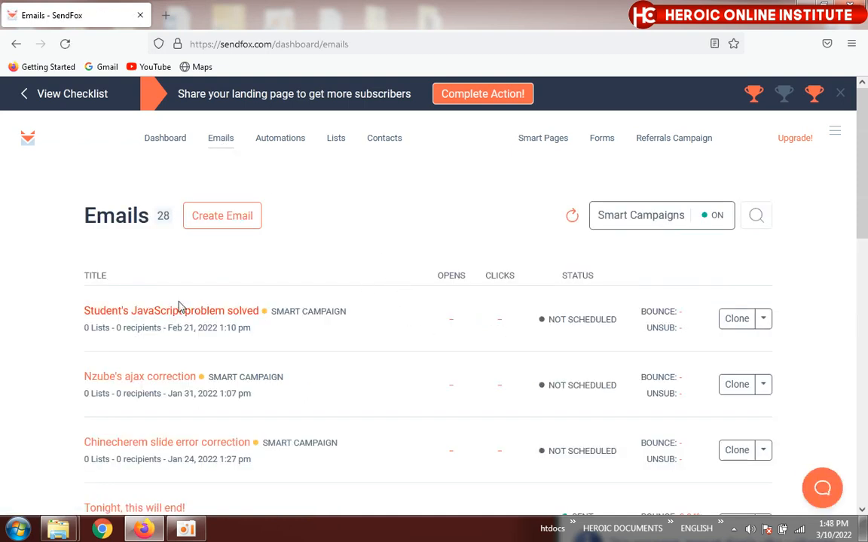
mouse_move(223, 215)
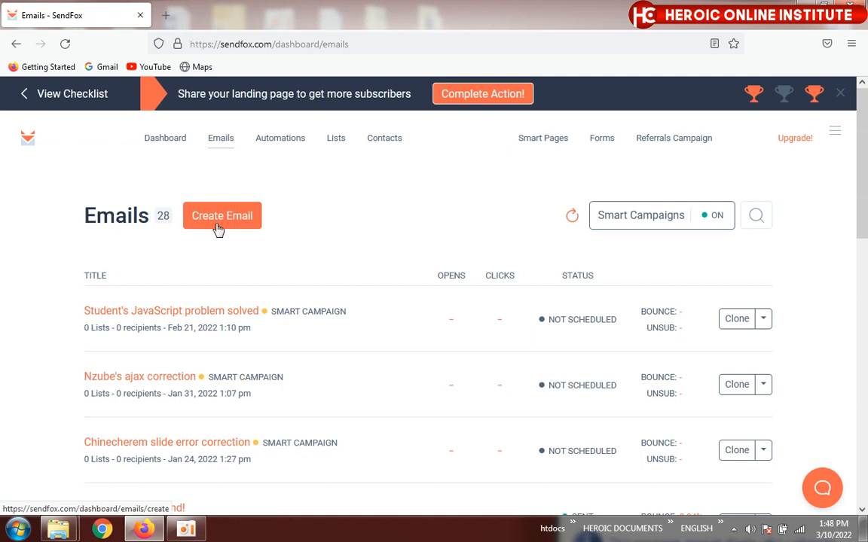
Step: Start a new email addressed to Web Design Prospects (2,606) and dismiss the Windows warning
click(222, 215)
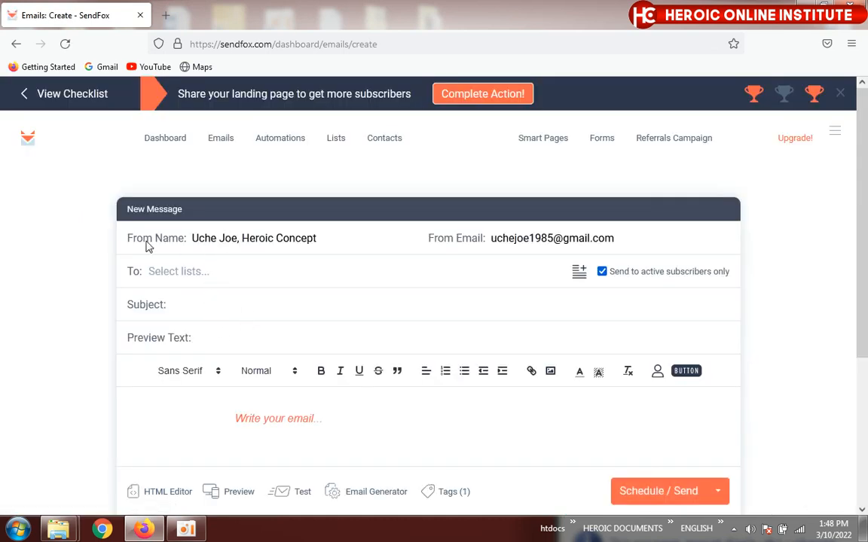
mouse_move(229, 243)
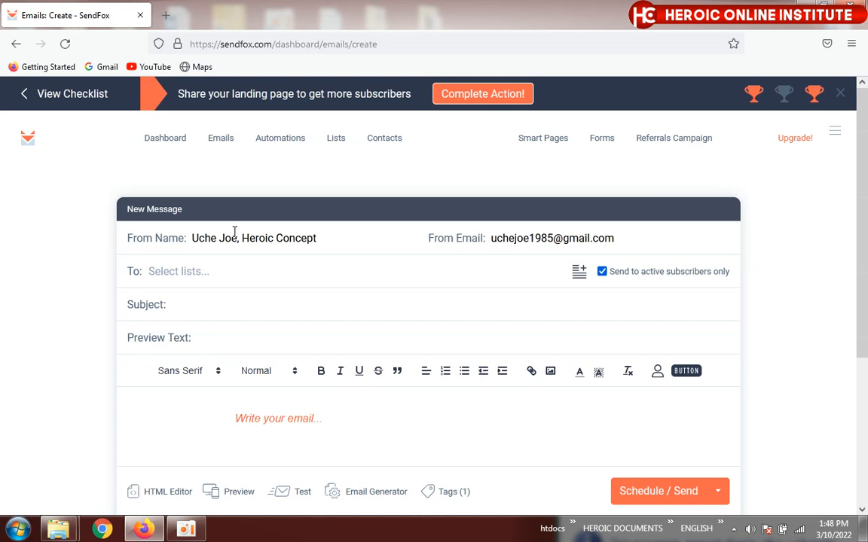
mouse_move(300, 264)
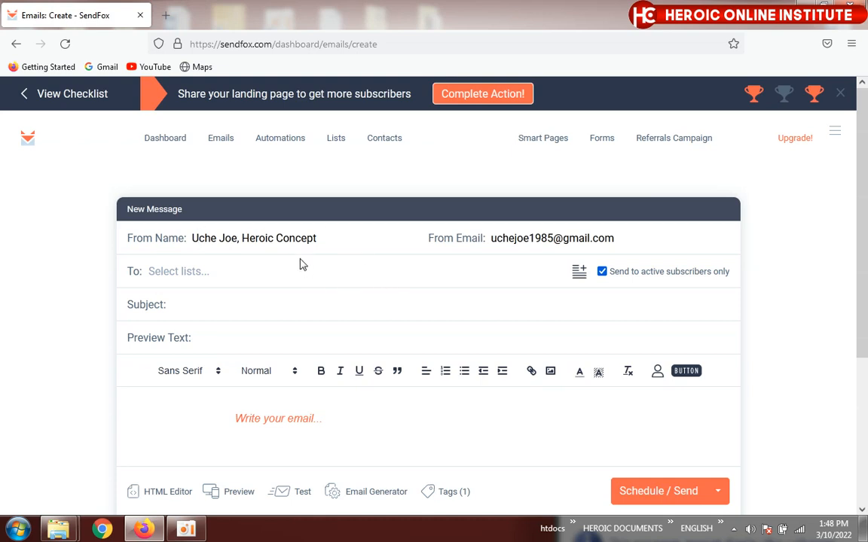
click(178, 271)
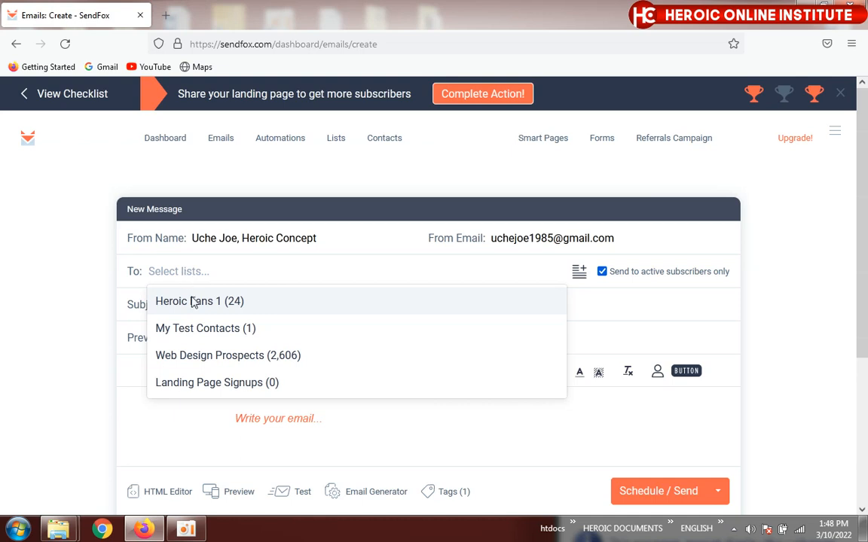
mouse_move(241, 356)
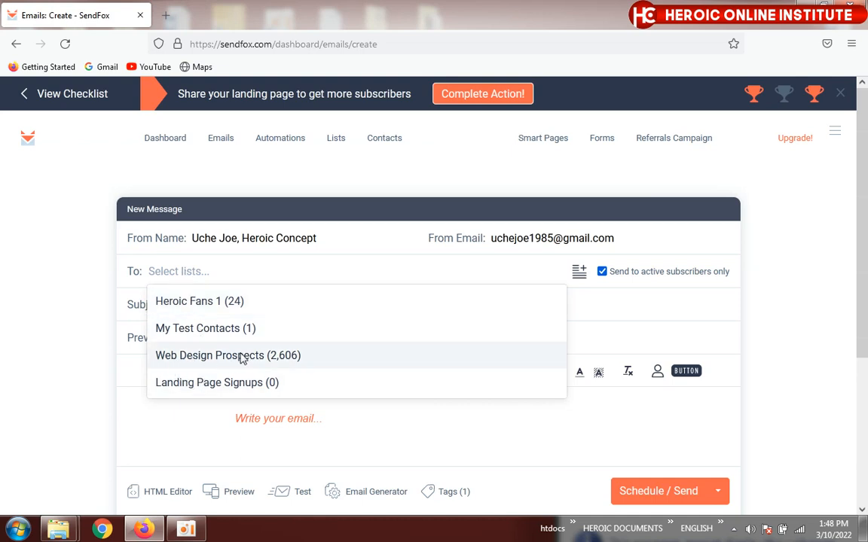
click(227, 355)
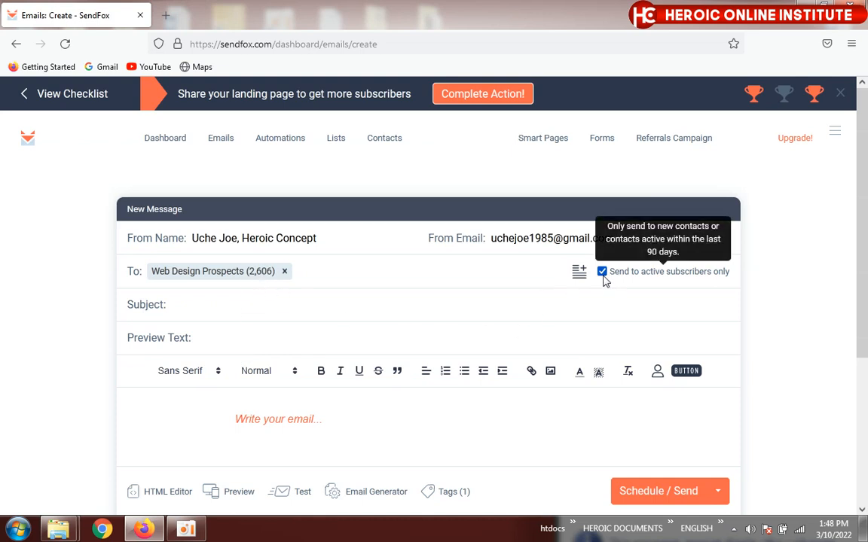
mouse_move(726, 281)
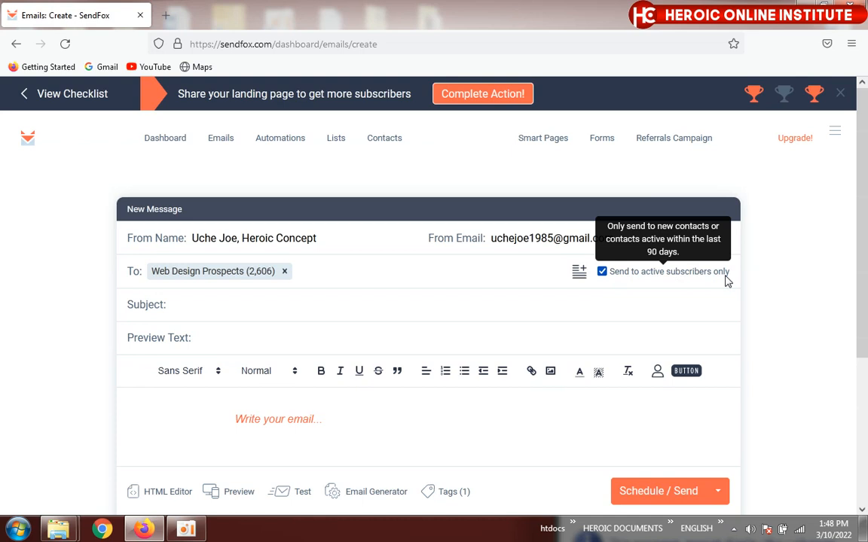
mouse_move(729, 306)
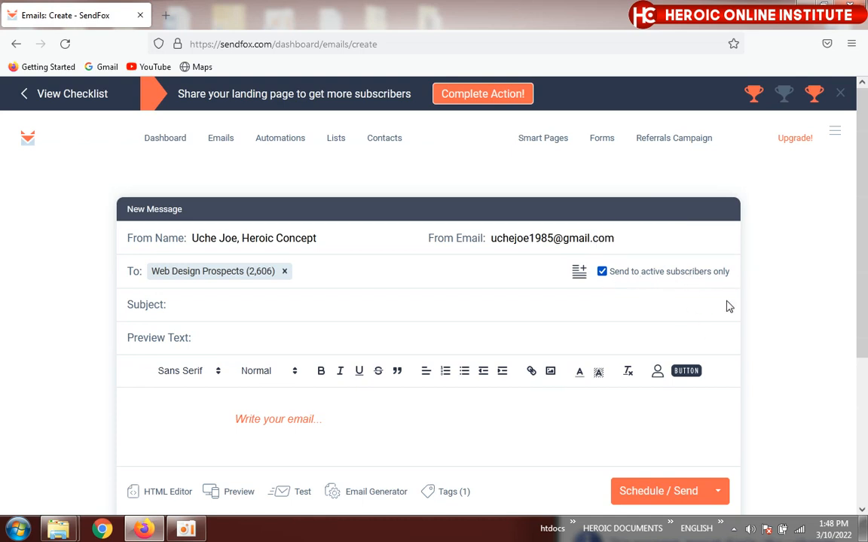
mouse_move(751, 289)
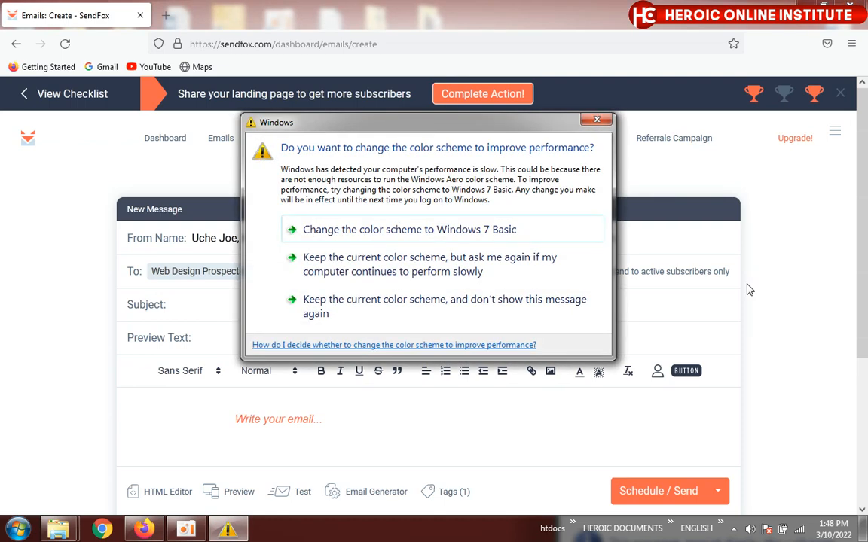
click(597, 121)
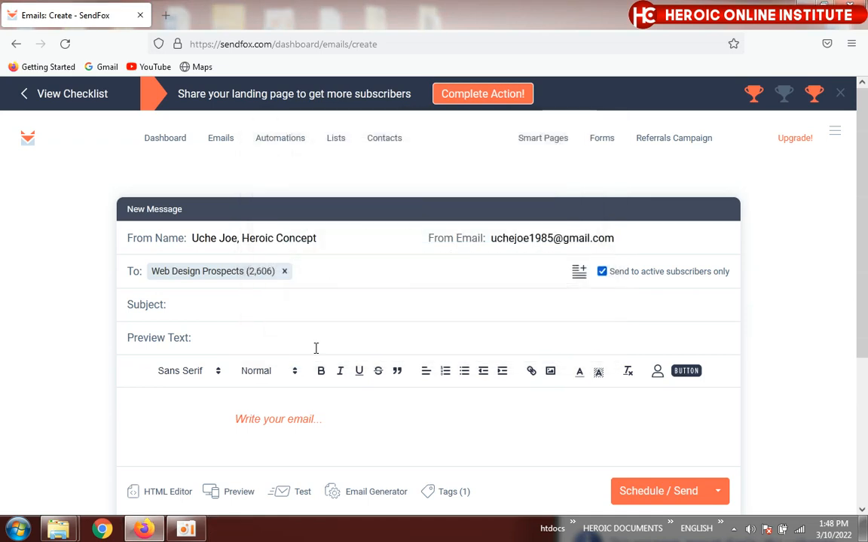
mouse_move(428, 339)
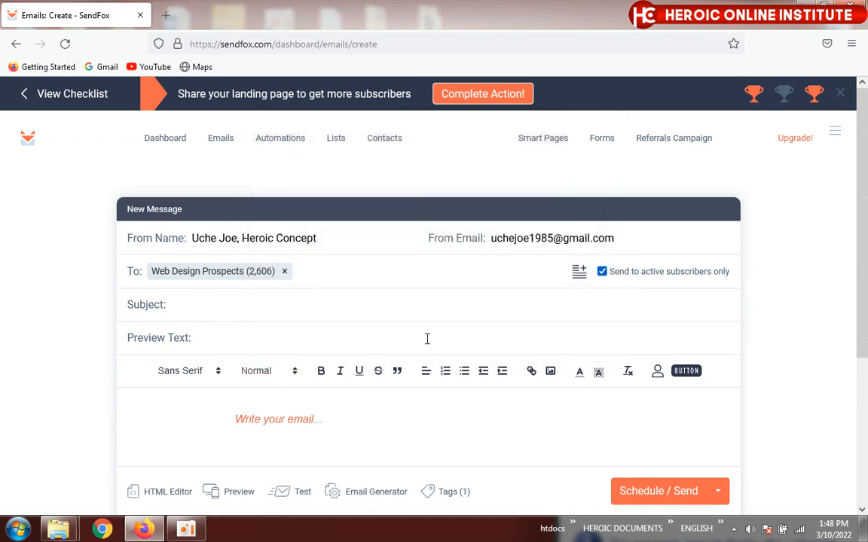
mouse_move(666, 298)
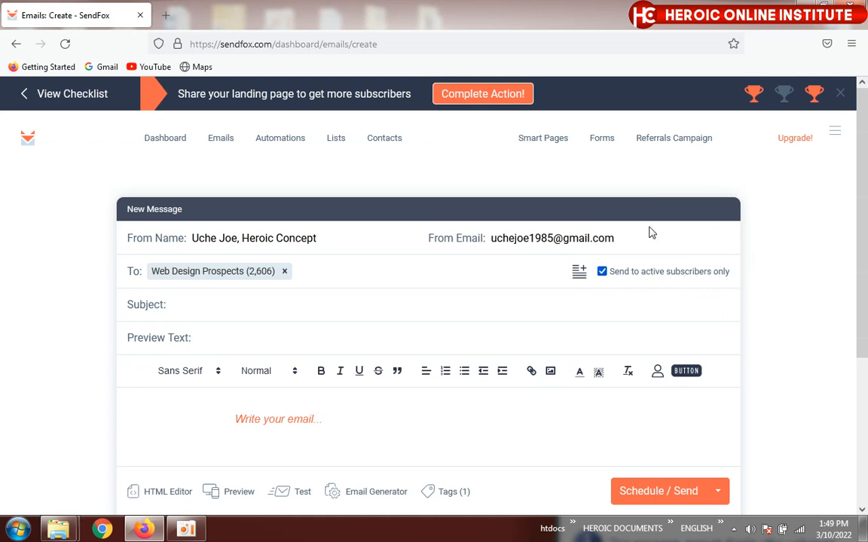
mouse_move(792, 253)
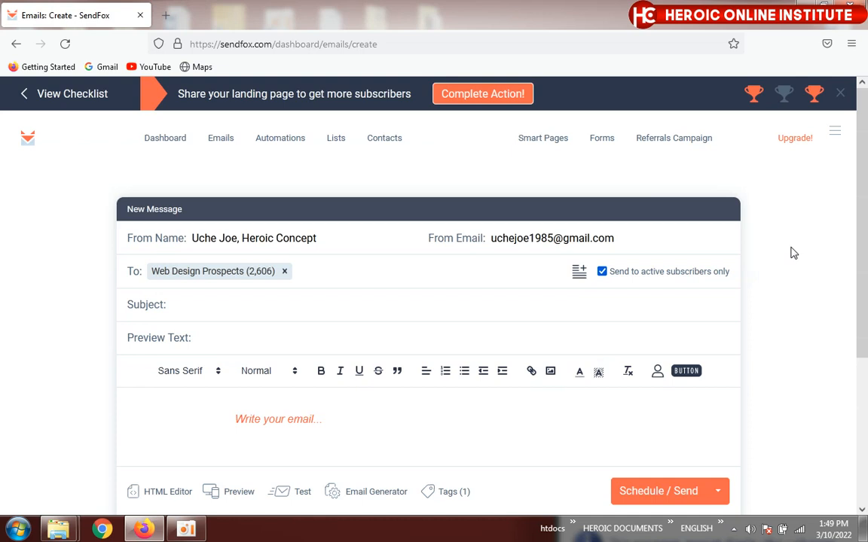
mouse_move(249, 320)
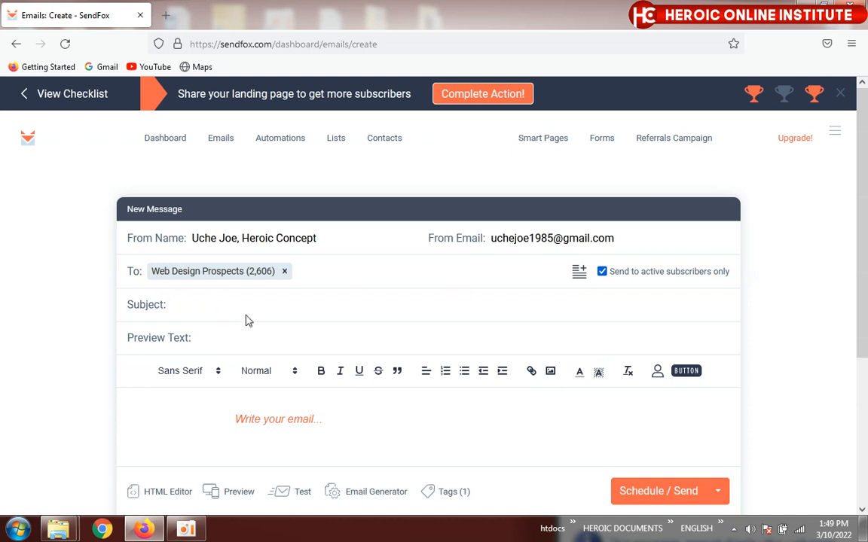
mouse_move(712, 389)
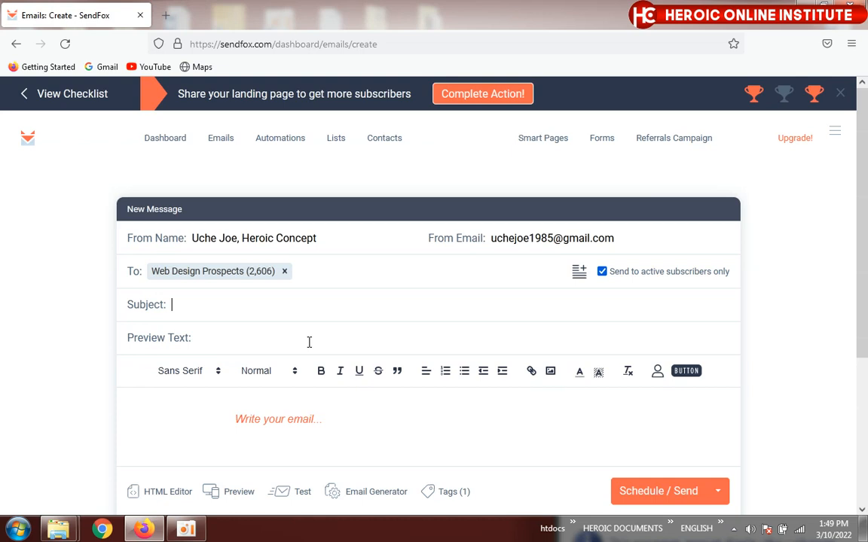
Step: Enter the subject "Don't open this email if..."
text(Don)
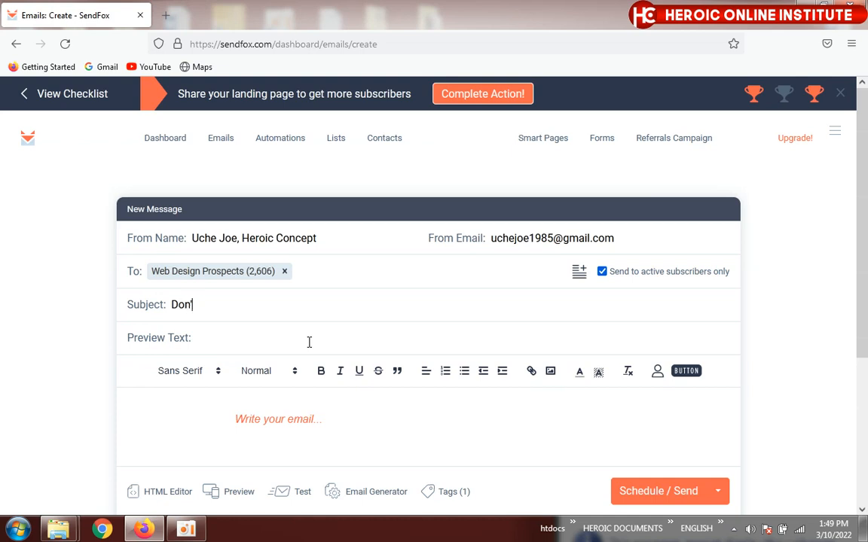
text('t op)
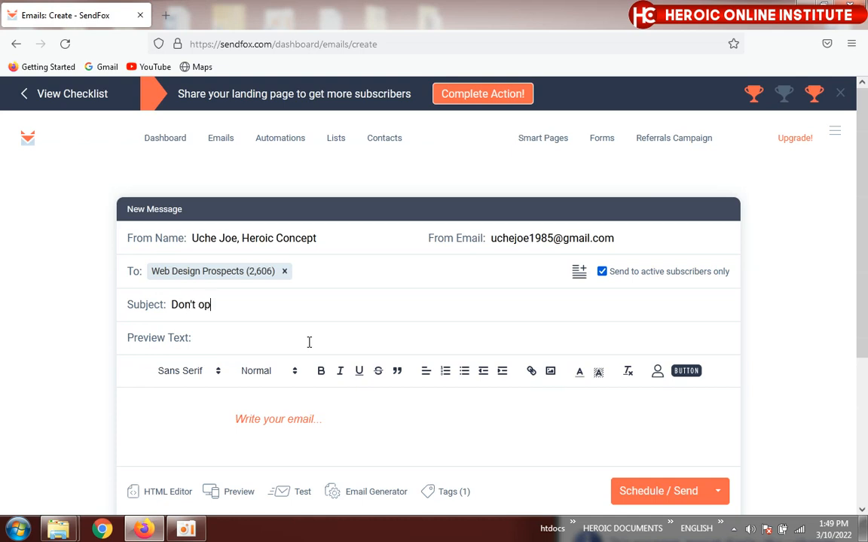
text(en this email)
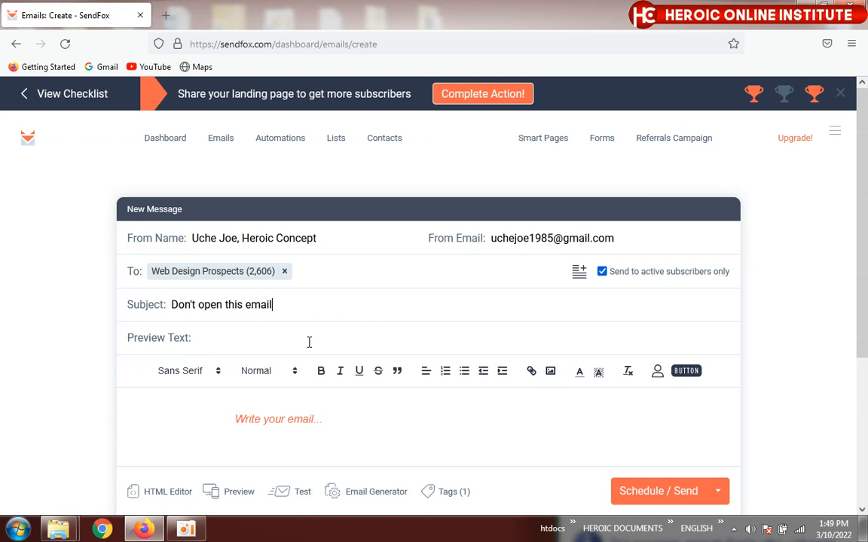
text(if...)
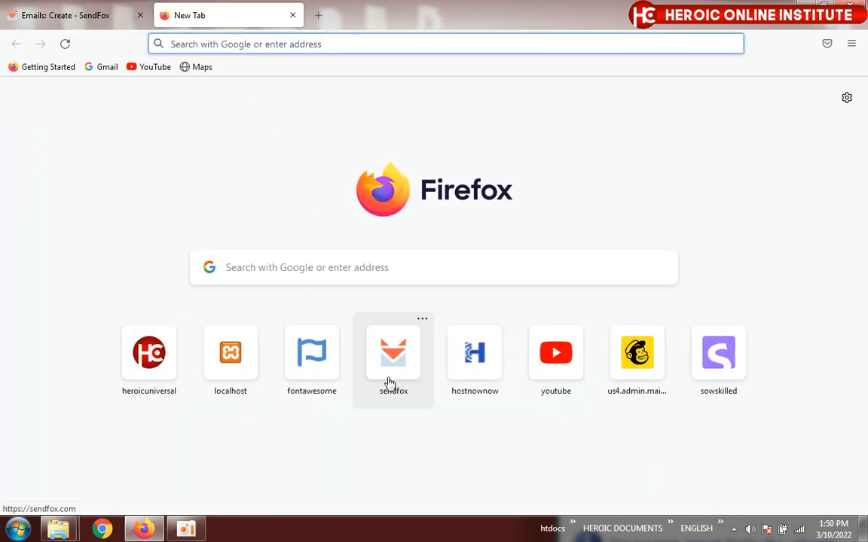
Step: Load the Gmail inbox in the new tab, then return to the SendFox draft
click(393, 352)
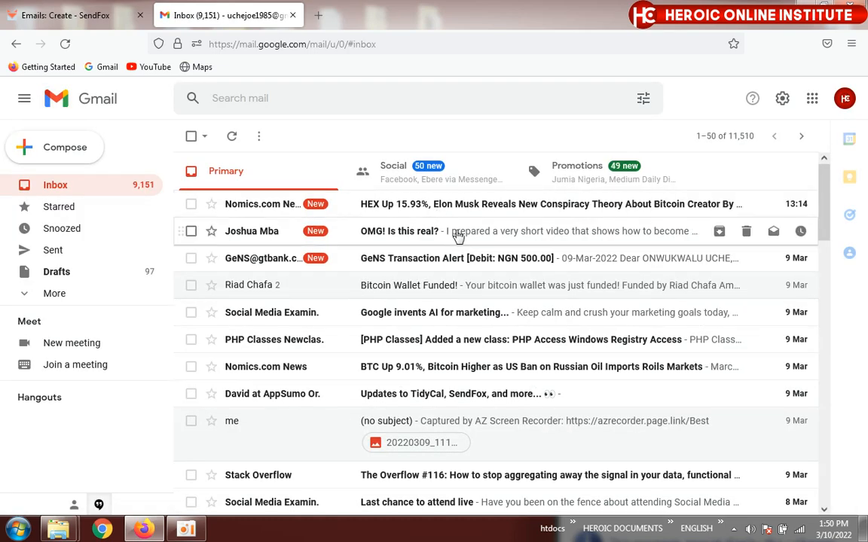
mouse_move(521, 239)
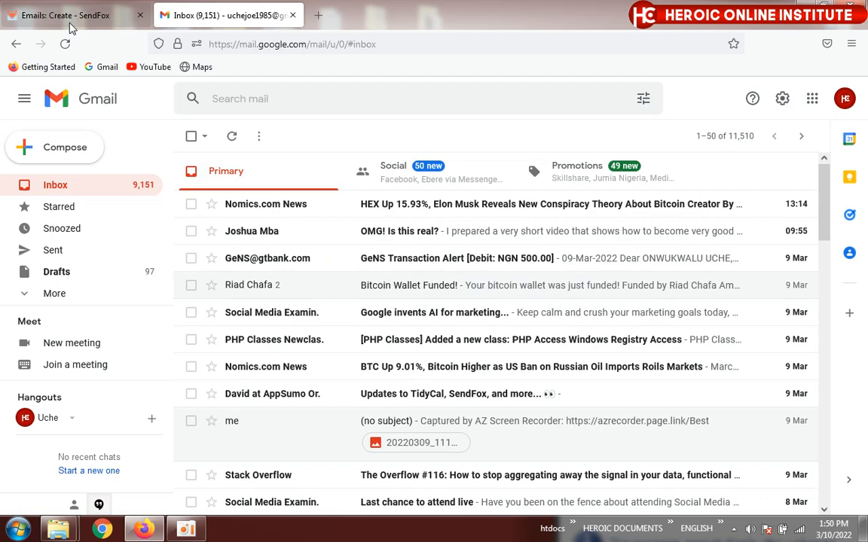
click(65, 15)
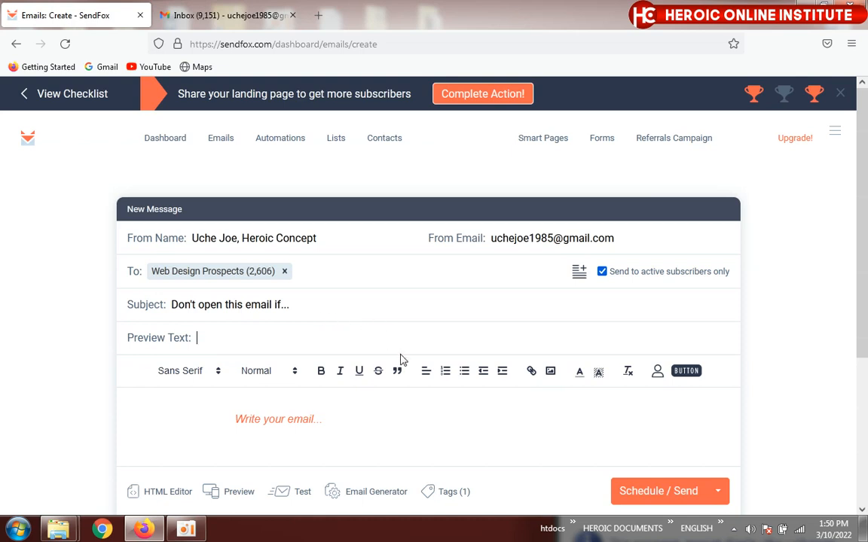
scroll(down, 3)
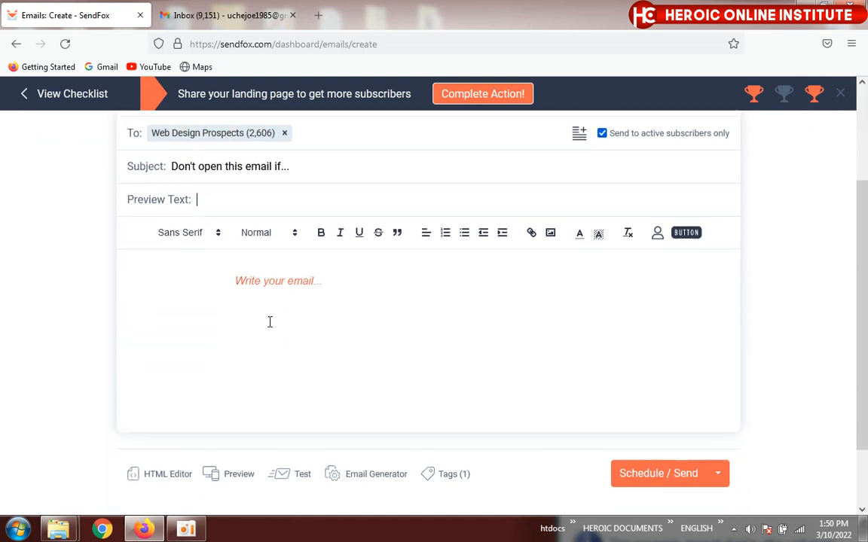
click(272, 280)
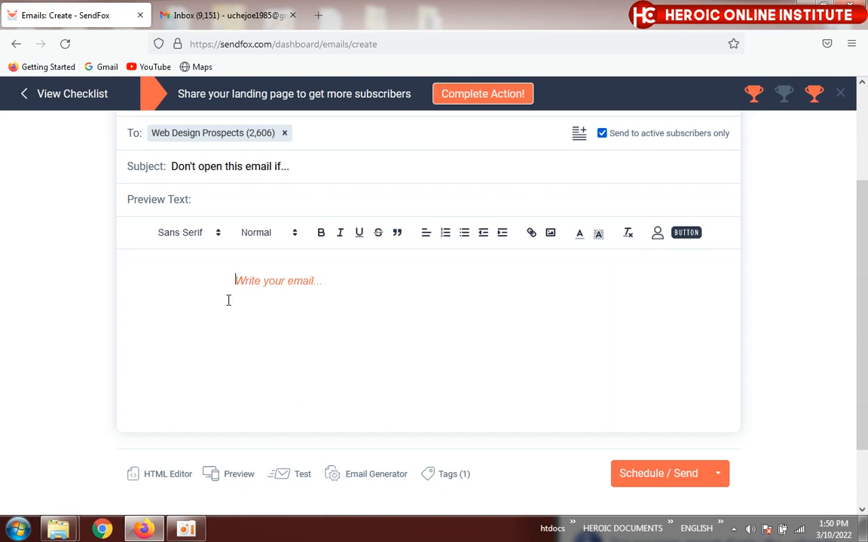
mouse_move(253, 299)
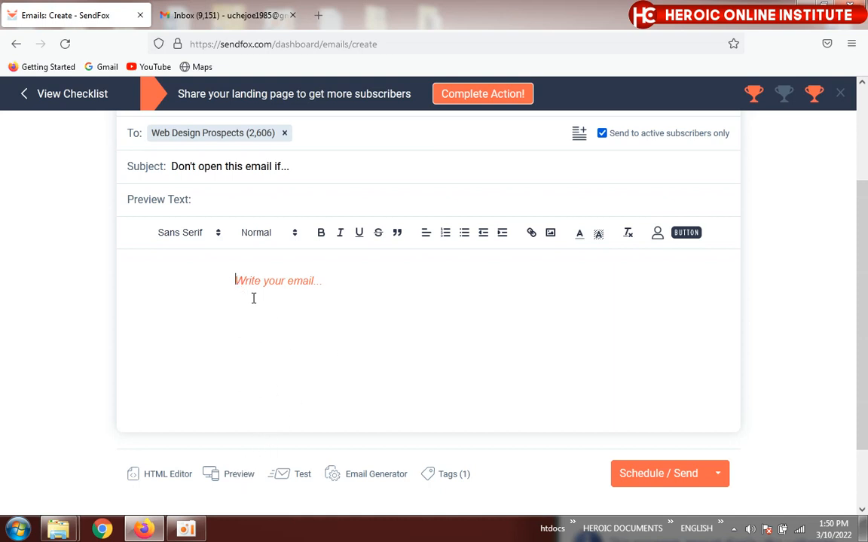
mouse_move(250, 293)
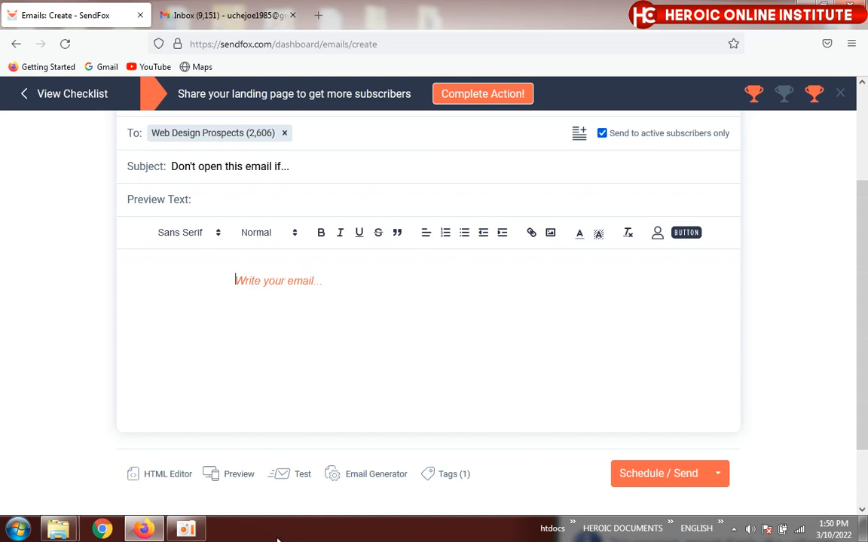
Step: Bring up the Windows Start menu to look for Microsoft Word
click(14, 528)
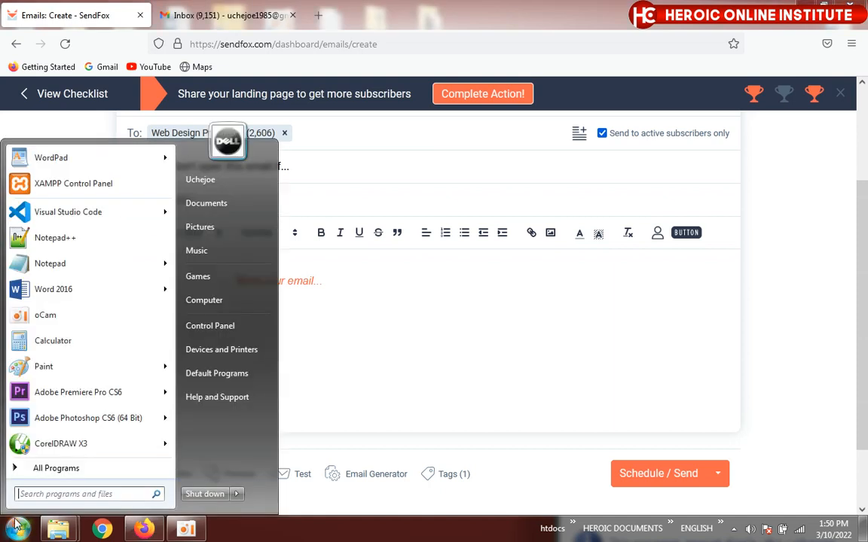
mouse_move(54, 289)
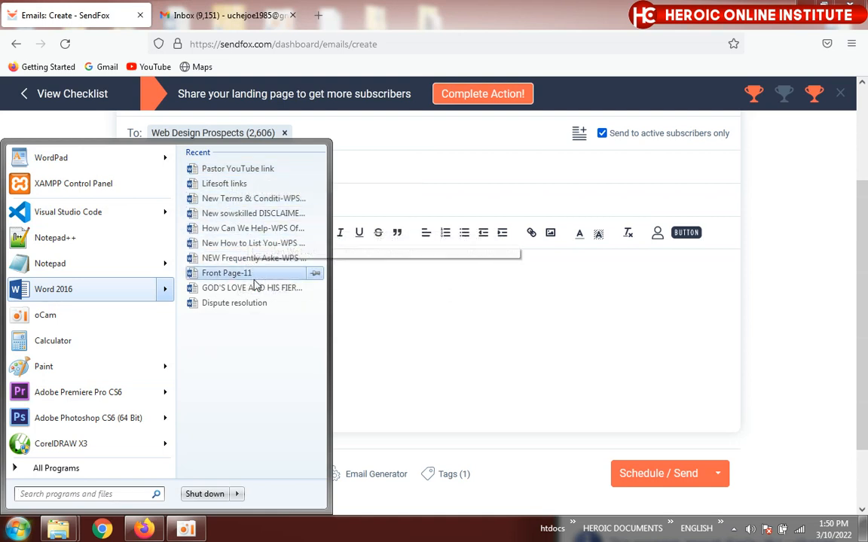
mouse_move(234, 302)
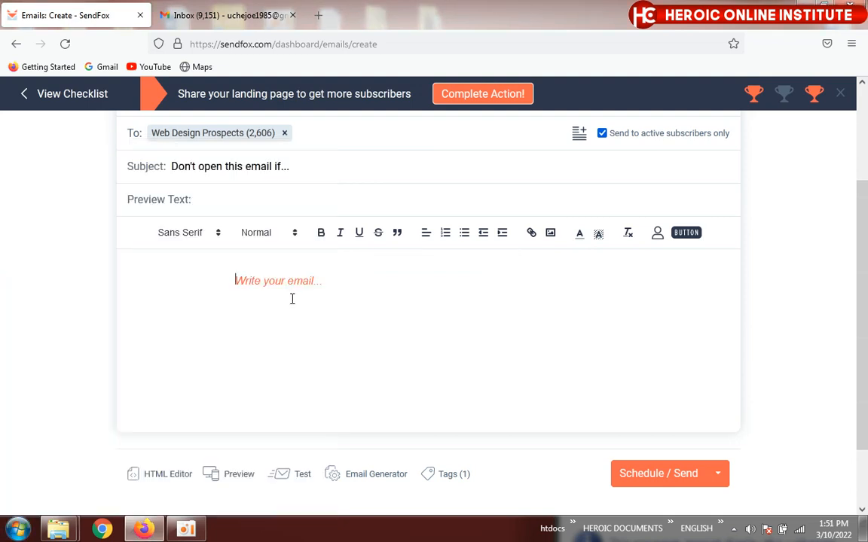
mouse_move(332, 282)
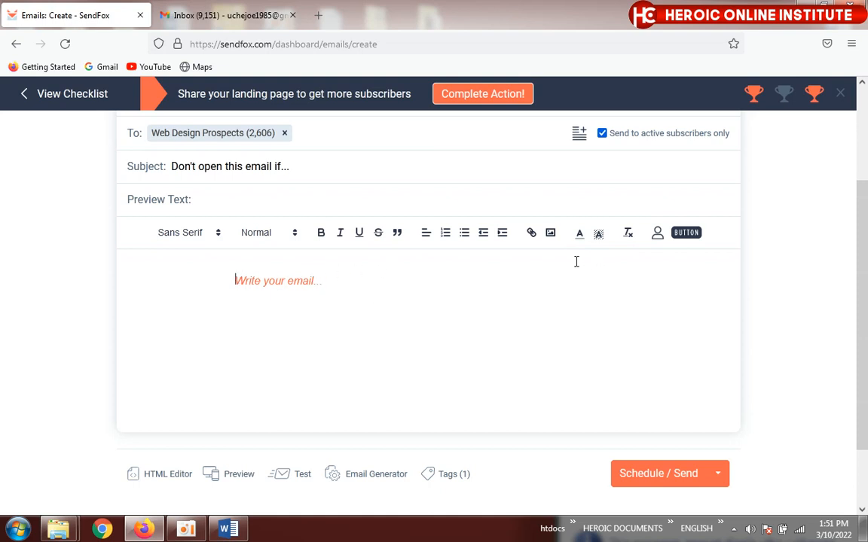
Step: Bring up the Insert Image library and browse the existing uploads
click(550, 232)
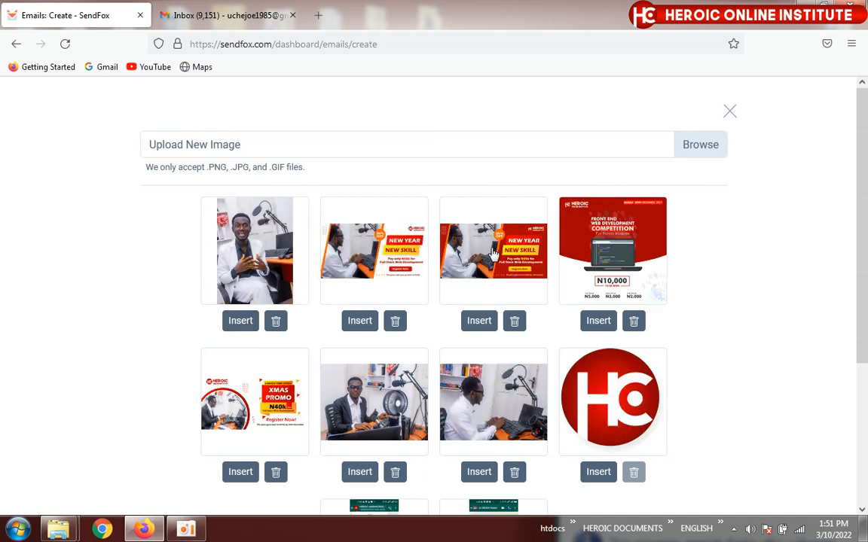
scroll(down, 3)
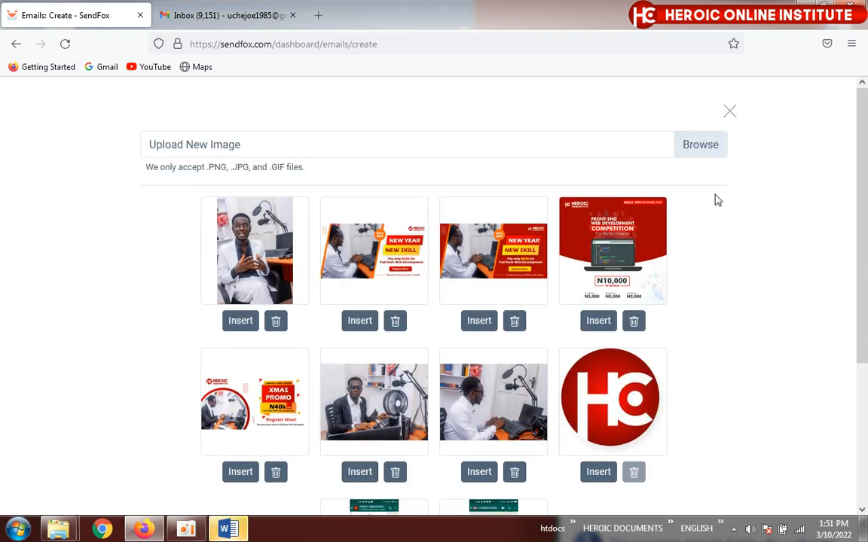
mouse_move(593, 452)
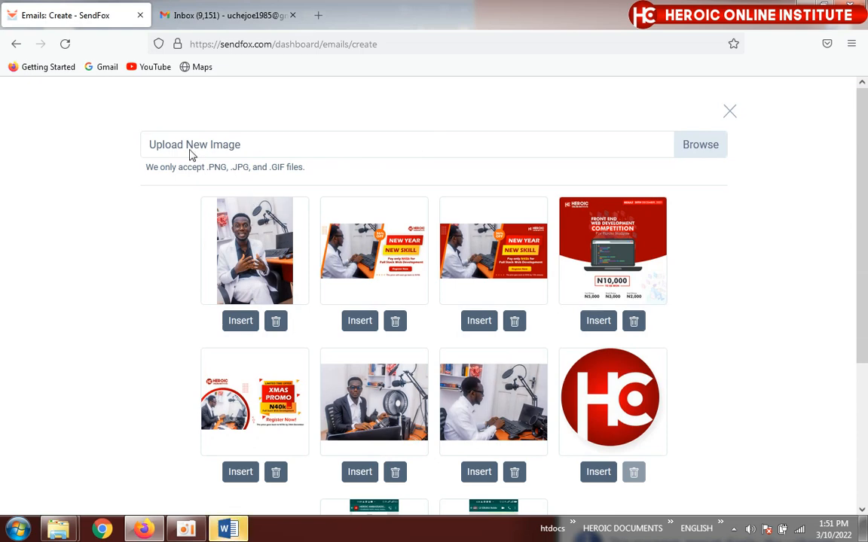
Step: Upload image 1 from the WEB DEV FRONT END COMPETITION WINNERS desktop folder
click(699, 144)
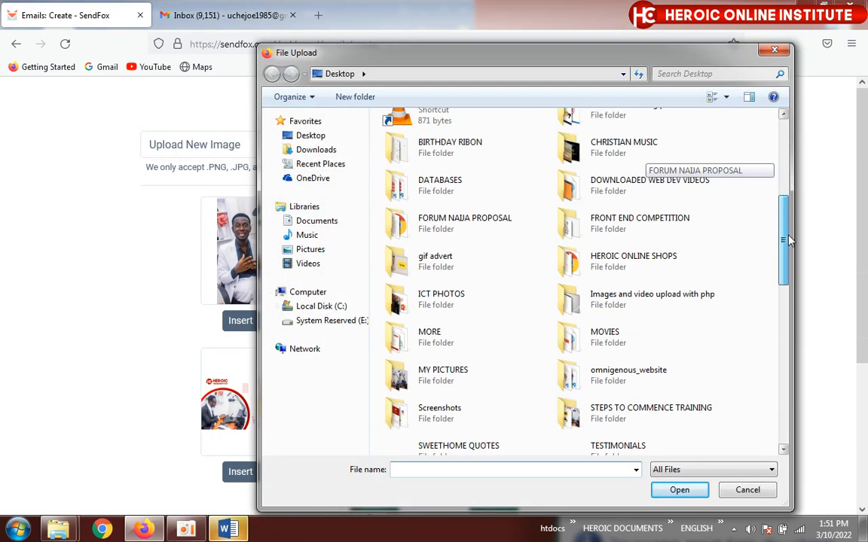
scroll(down, 3)
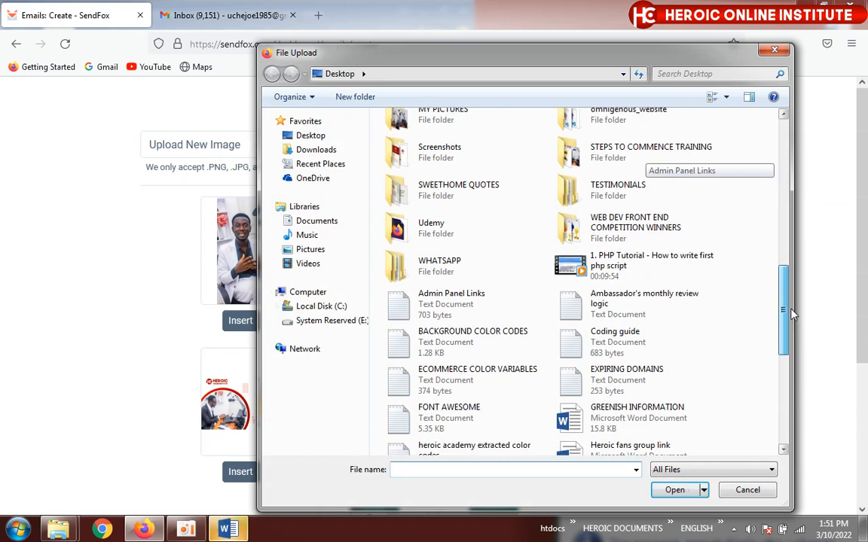
double_click(635, 228)
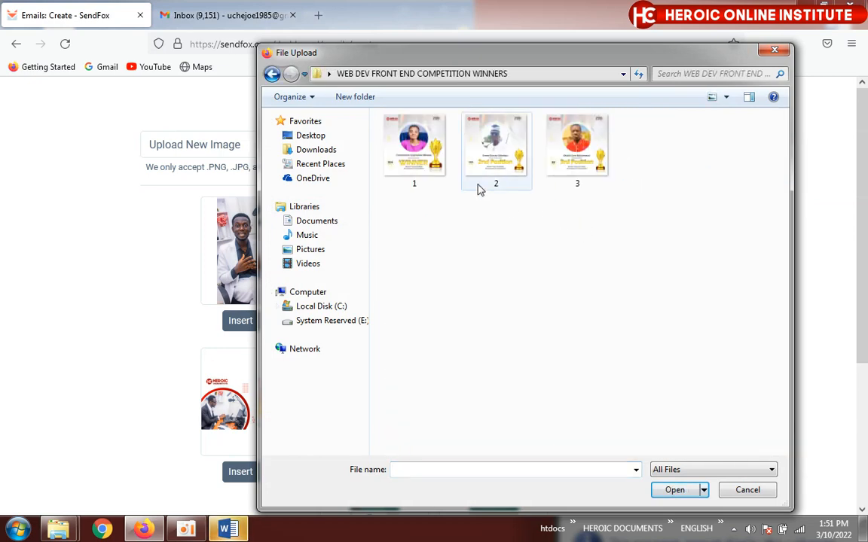
click(413, 143)
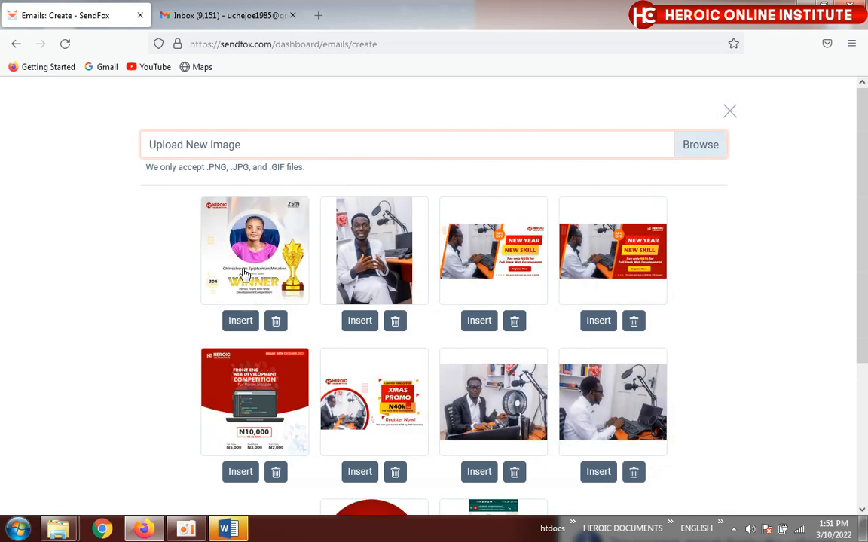
mouse_move(422, 198)
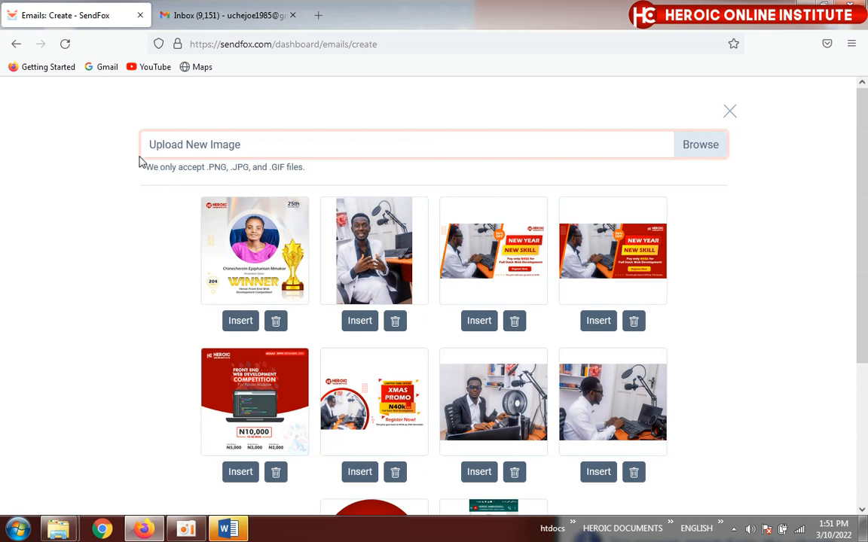
mouse_move(675, 147)
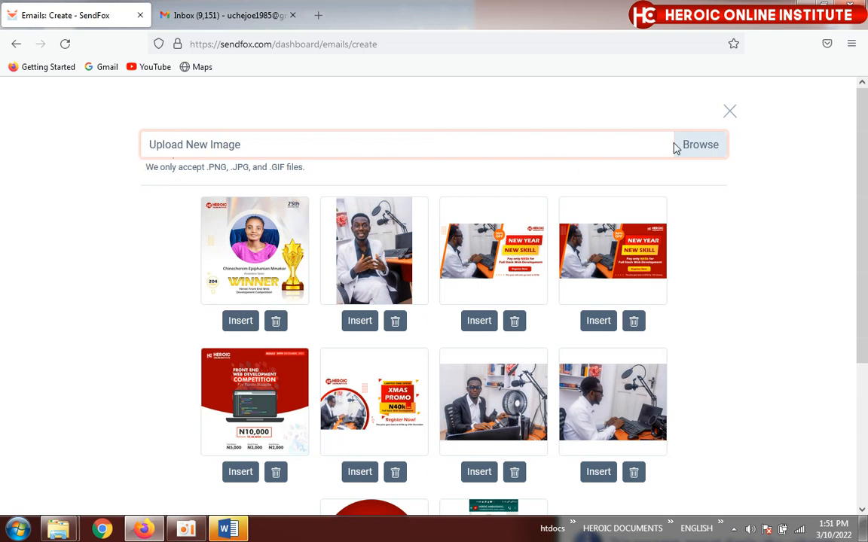
mouse_move(193, 195)
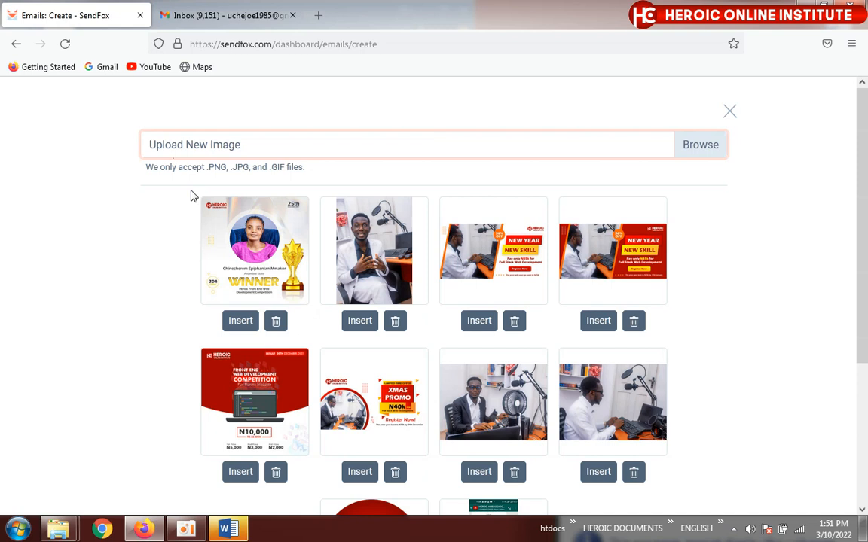
mouse_move(157, 196)
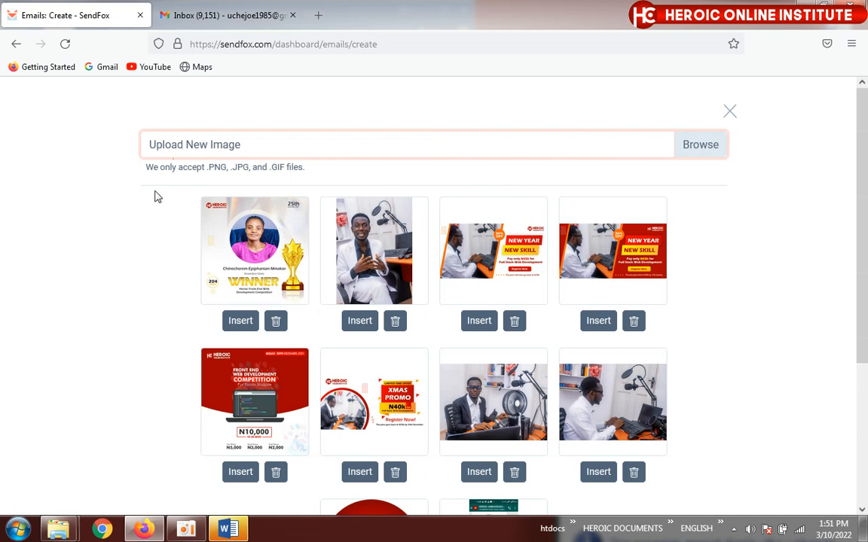
mouse_move(728, 185)
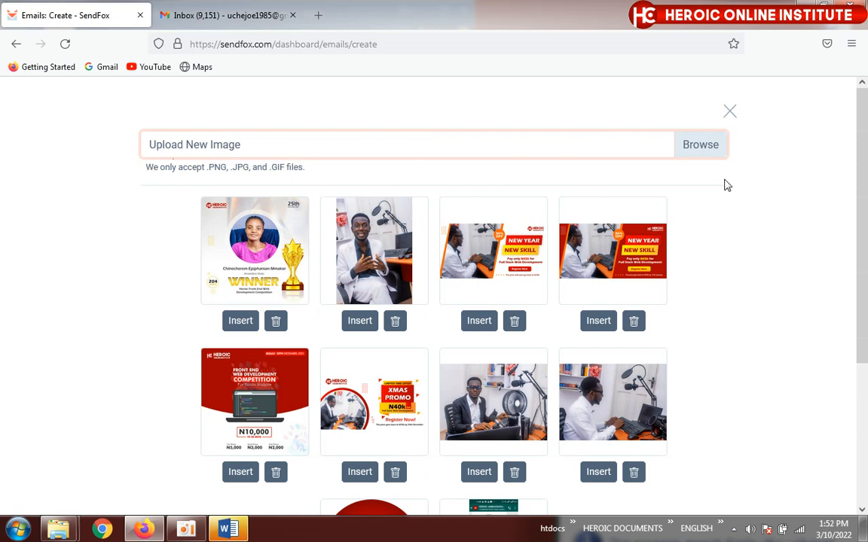
mouse_move(252, 274)
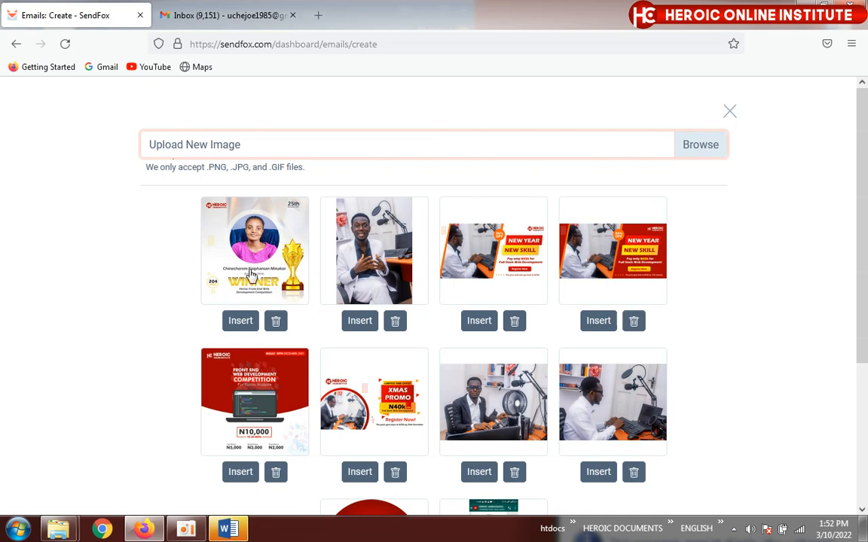
Step: Insert the uploaded winner graphic with a blank line beneath it, then bring up the Dispute resolution Word document
click(240, 319)
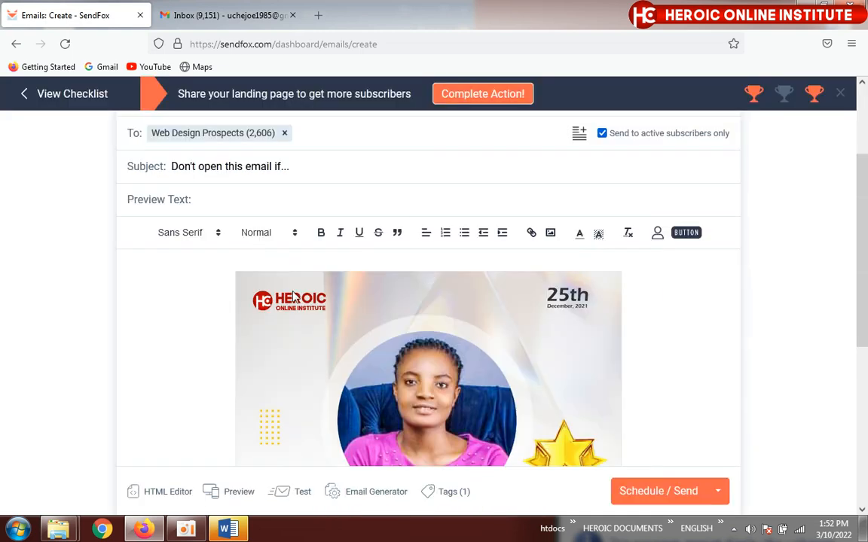
scroll(down, 3)
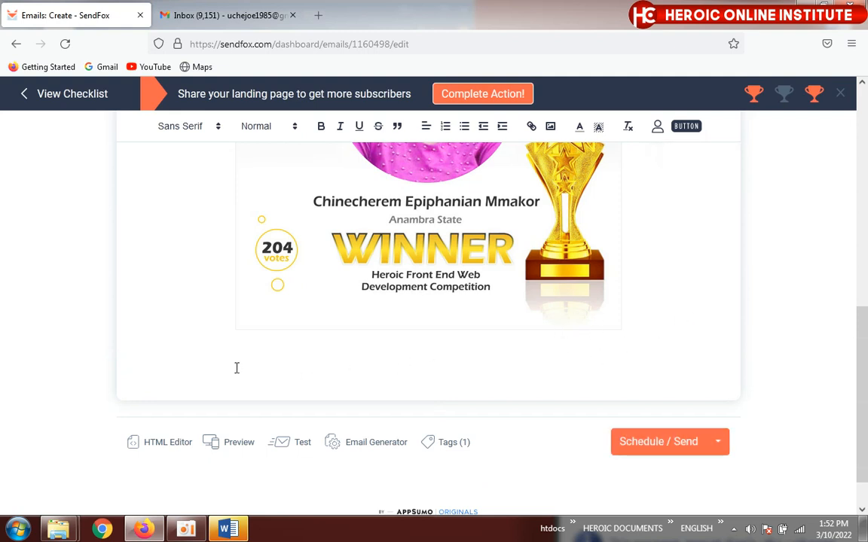
click(235, 354)
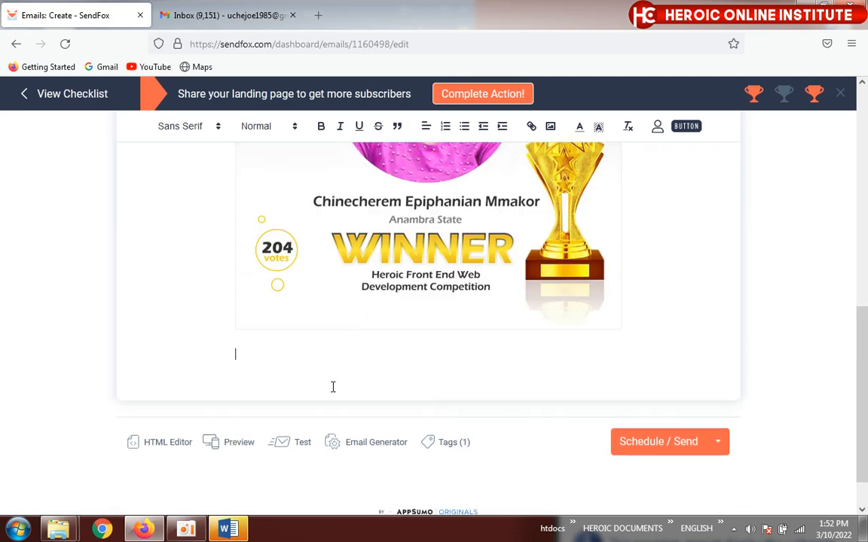
scroll(down, 3)
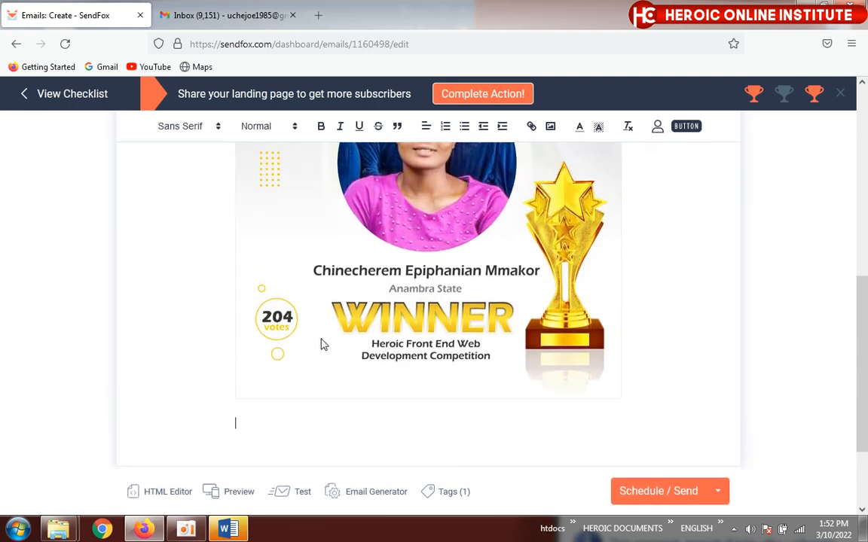
click(223, 528)
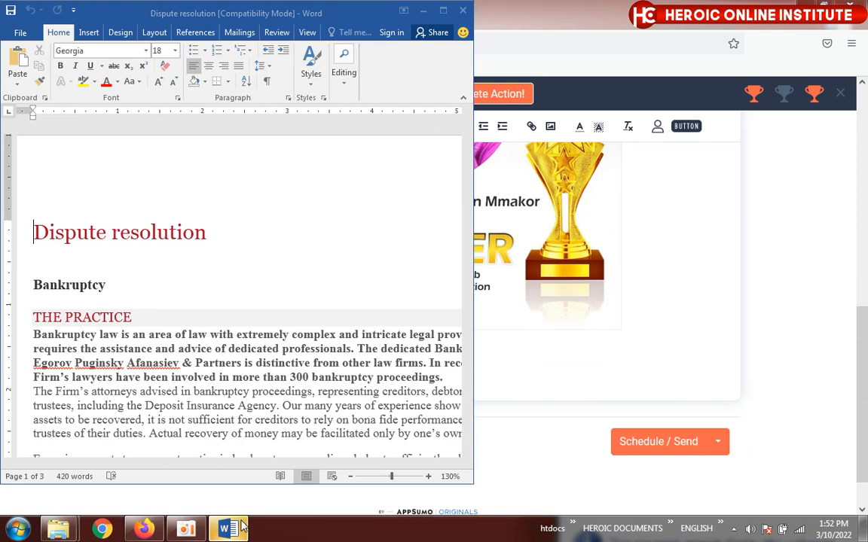
Step: Copy the selected bankruptcy practice passage from the Dispute resolution document
scroll(down, 3)
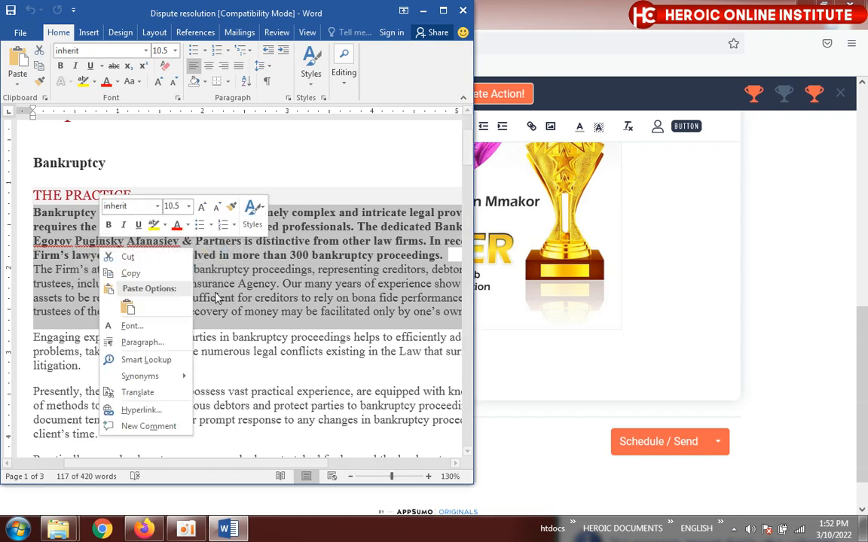
click(399, 53)
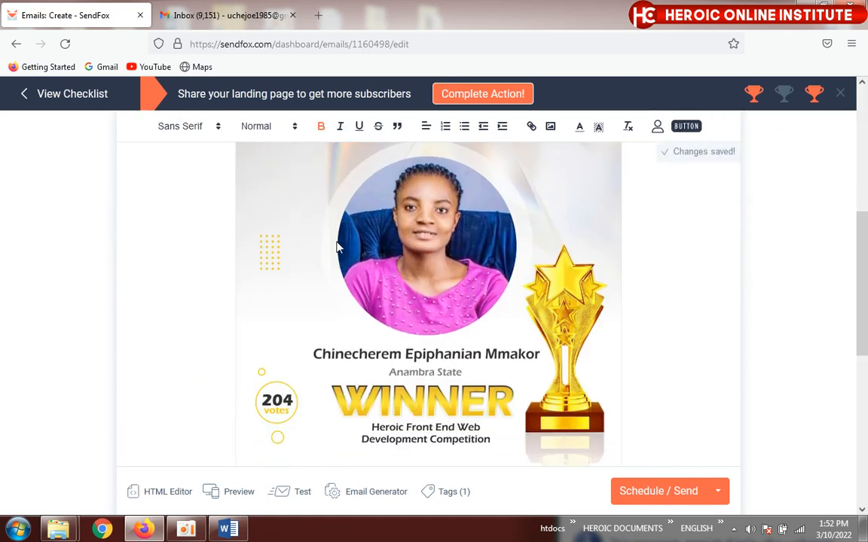
Step: Paste the bankruptcy practice paragraphs under the winner graphic and reveal the sending options
scroll(down, 3)
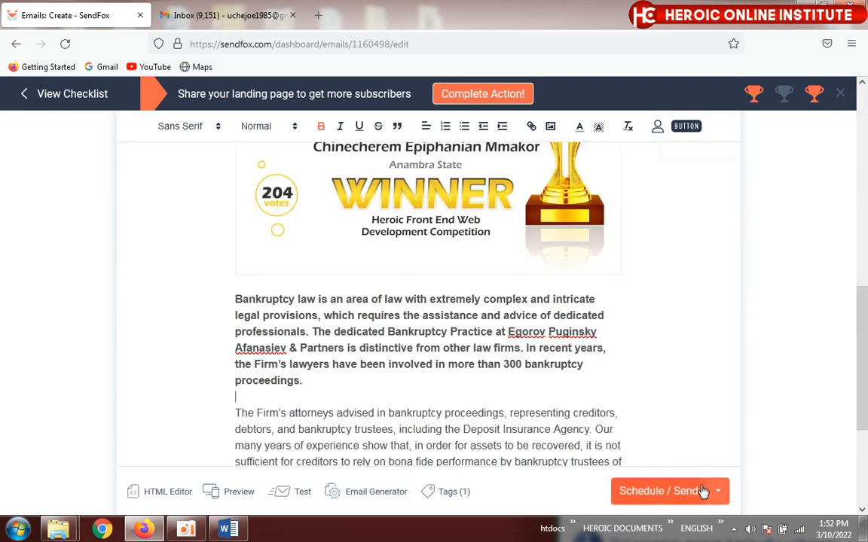
mouse_move(673, 507)
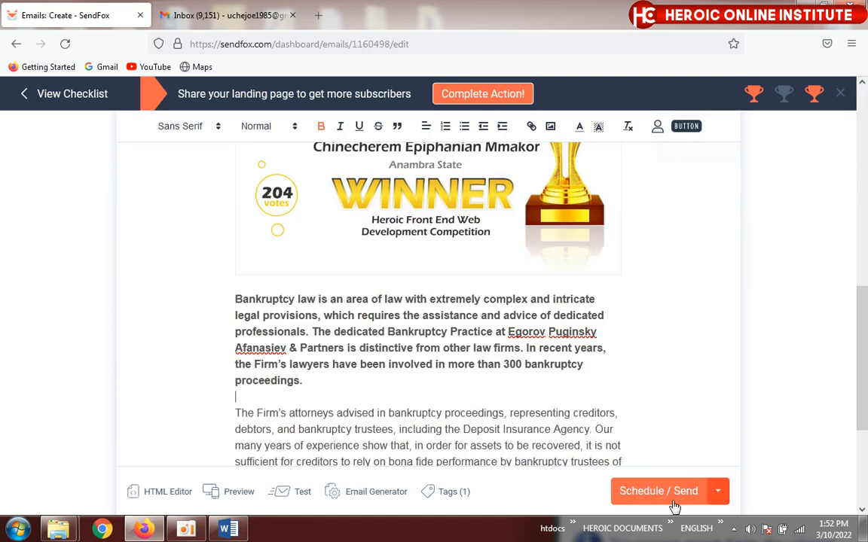
click(717, 491)
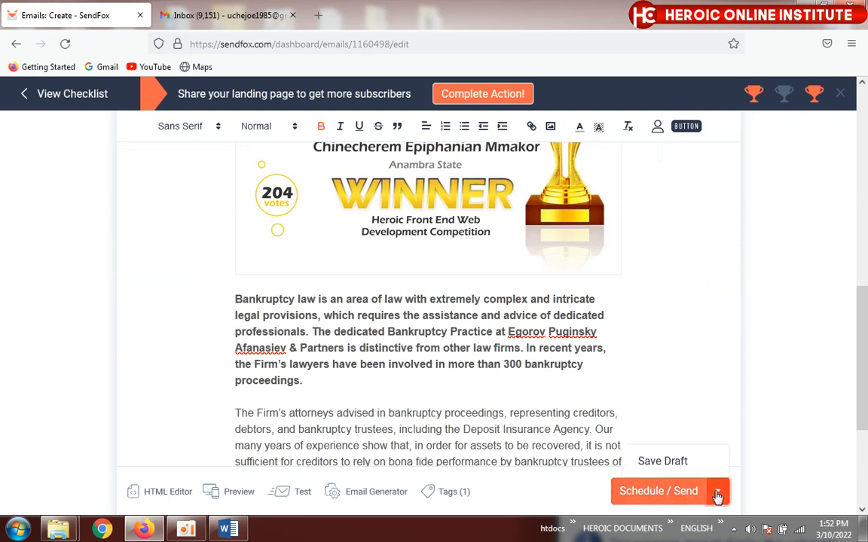
mouse_move(663, 461)
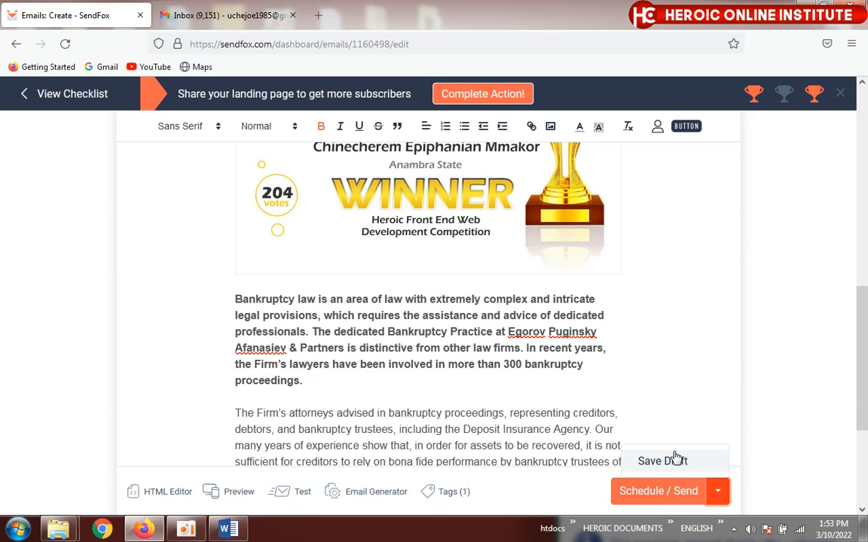
mouse_move(699, 452)
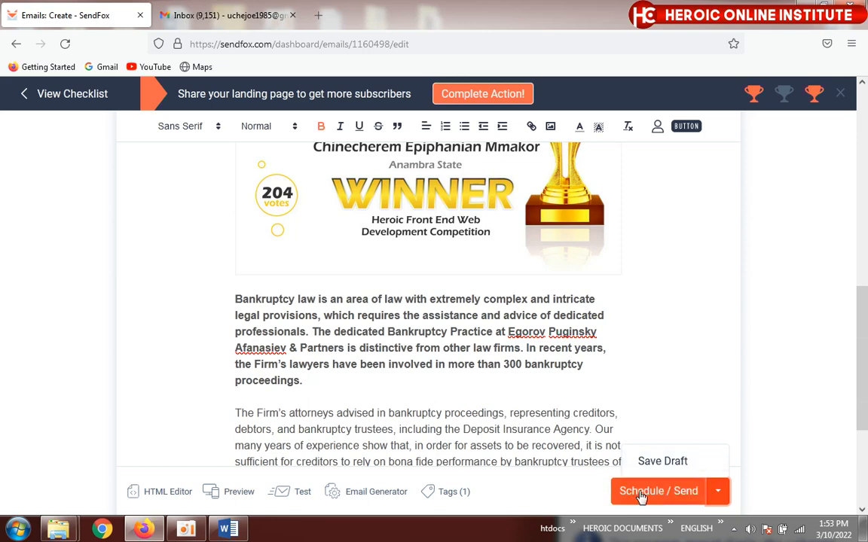
Step: Show the Scheduled sending panel, prefilled with 03/10/2022 1:48pm
click(659, 491)
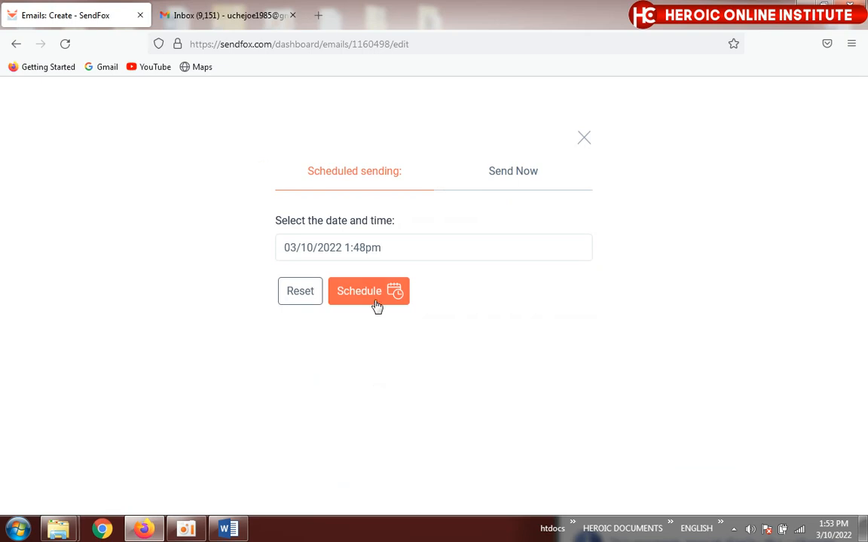
mouse_move(365, 255)
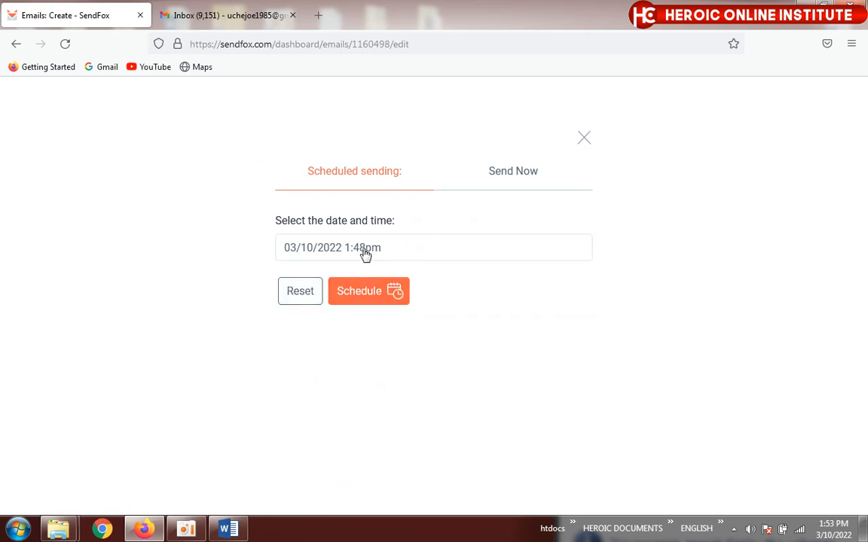
mouse_move(512, 181)
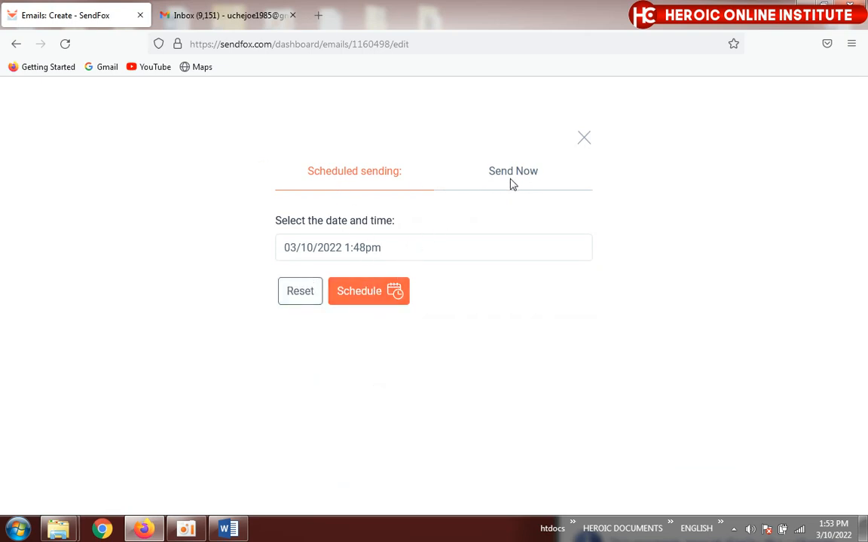
mouse_move(574, 172)
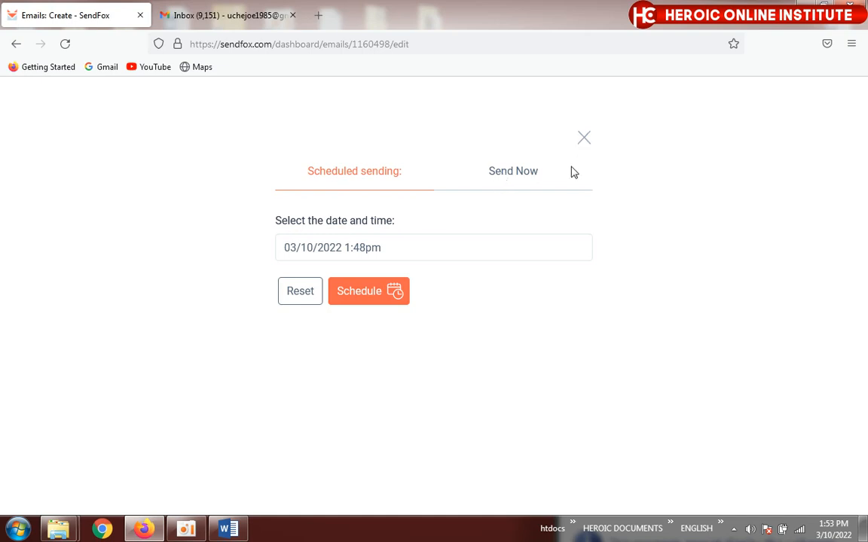
mouse_move(560, 199)
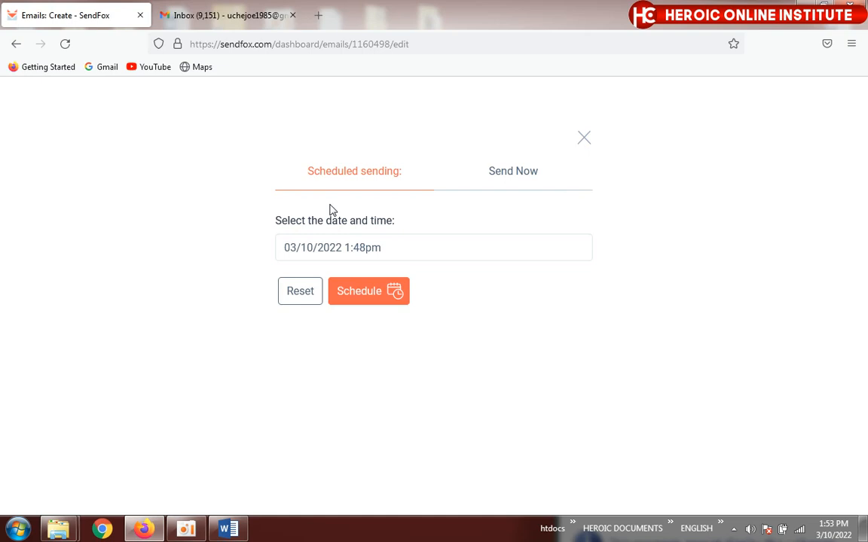
mouse_move(293, 257)
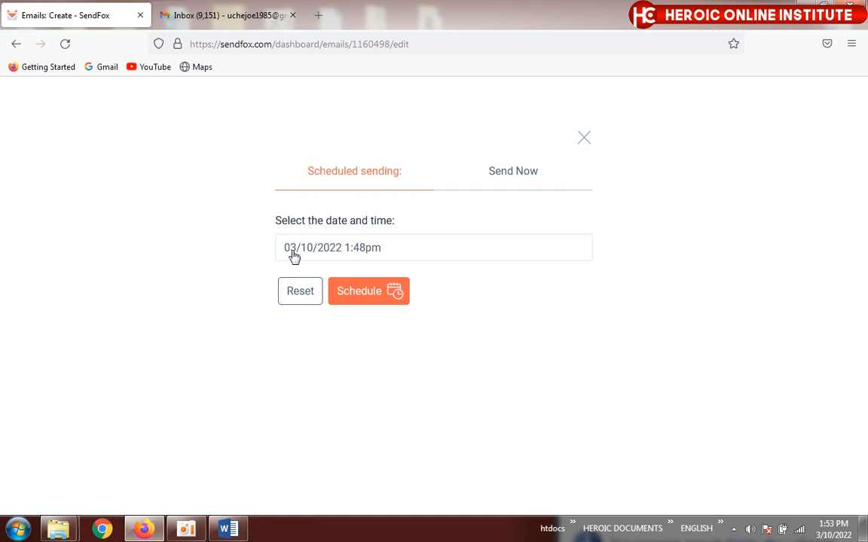
mouse_move(322, 253)
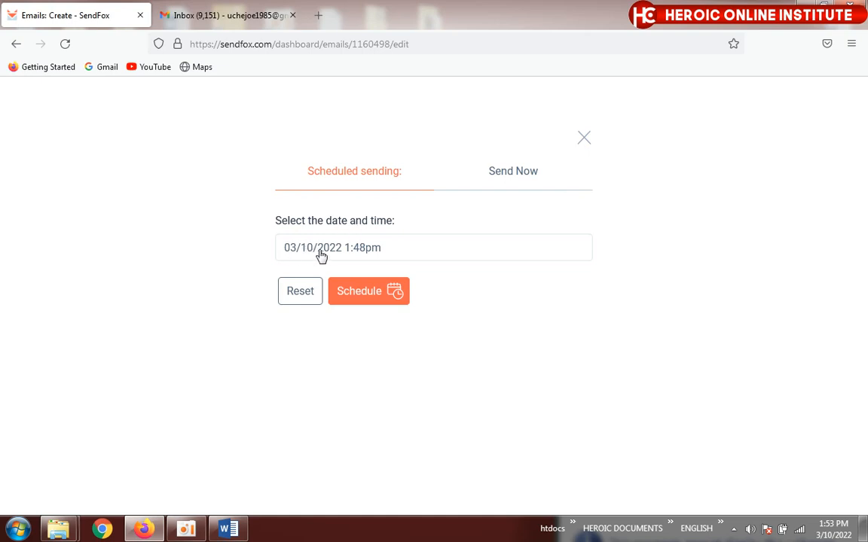
mouse_move(308, 259)
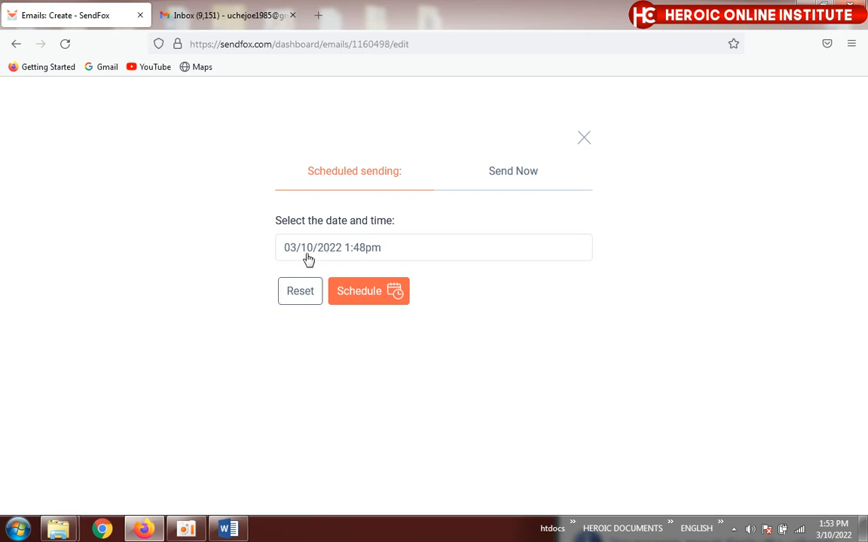
Step: Pick March 11 as the send date and 6:30am from the Time list
click(434, 247)
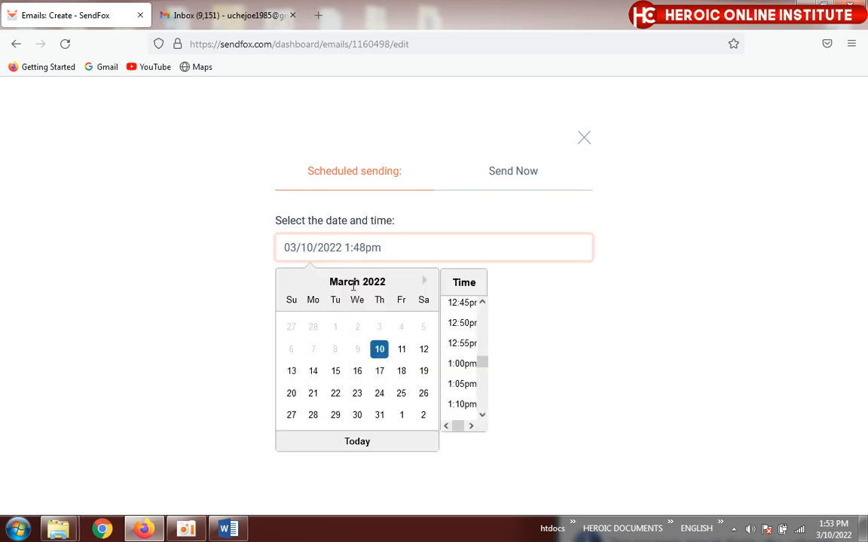
mouse_move(398, 349)
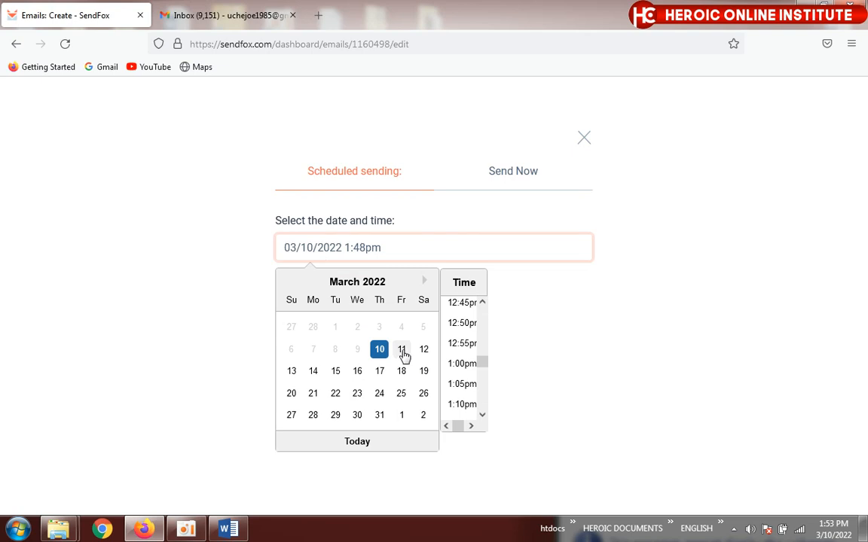
click(401, 350)
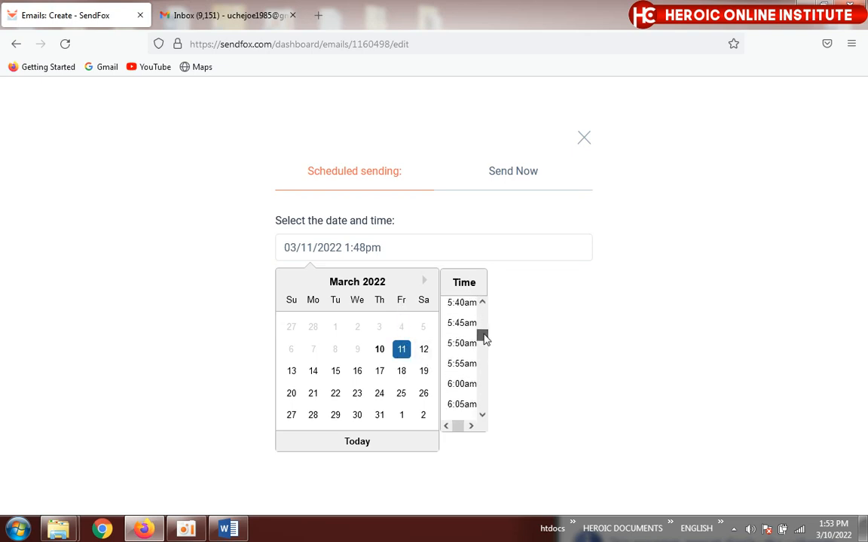
scroll(down, 3)
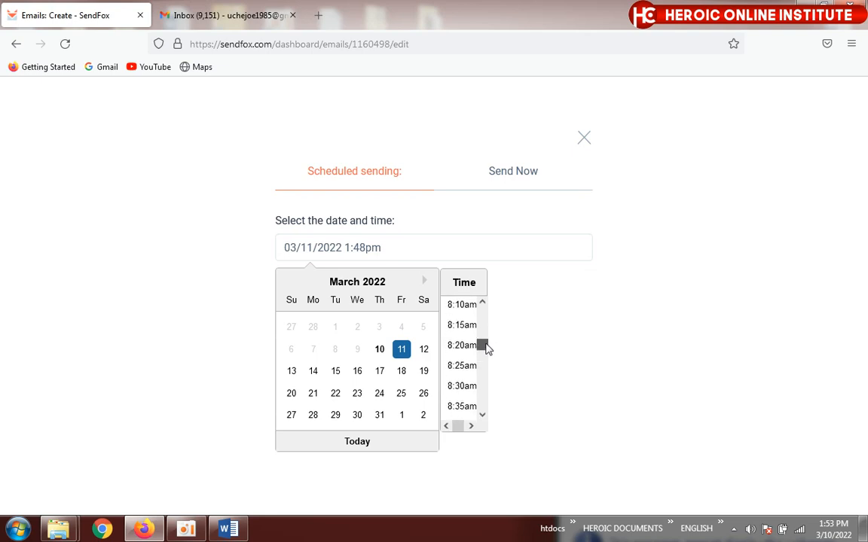
scroll(down, 3)
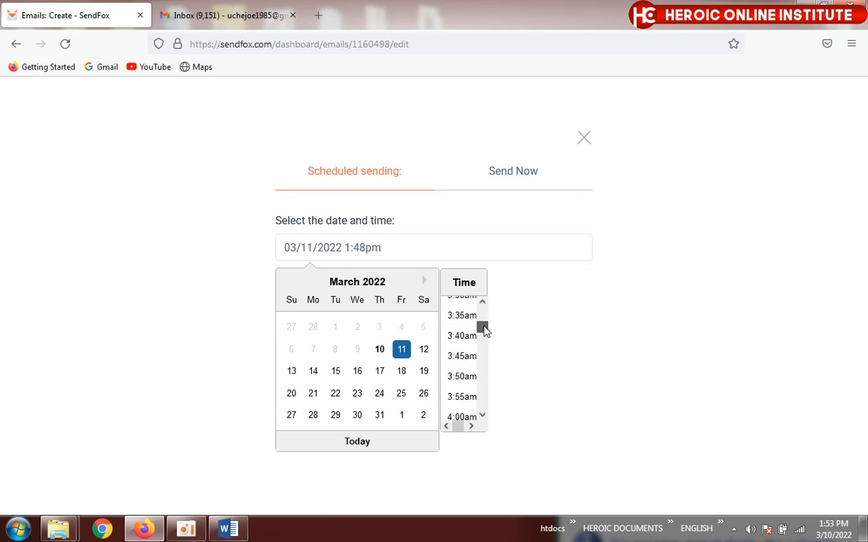
scroll(up, 3)
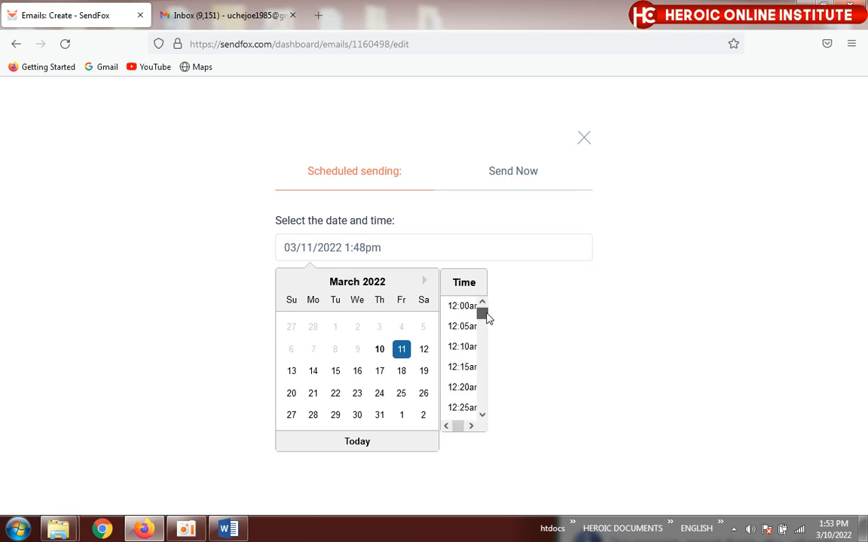
scroll(down, 3)
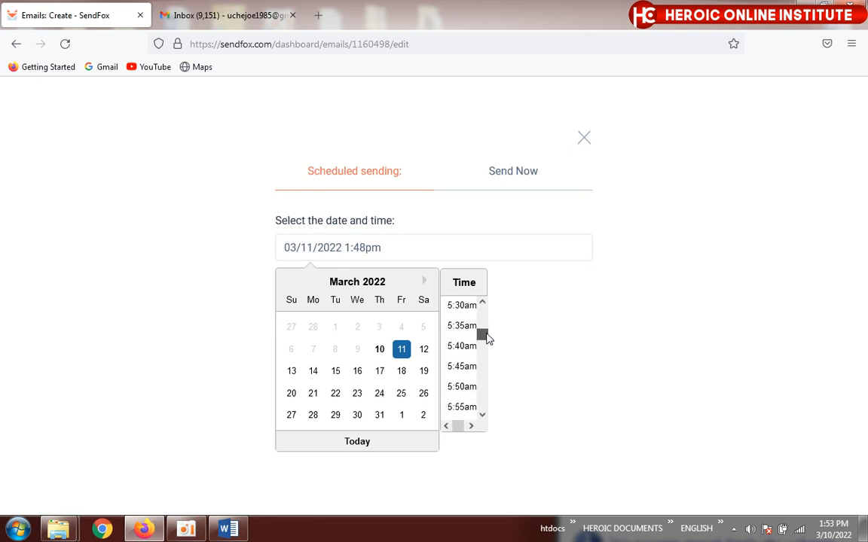
scroll(down, 3)
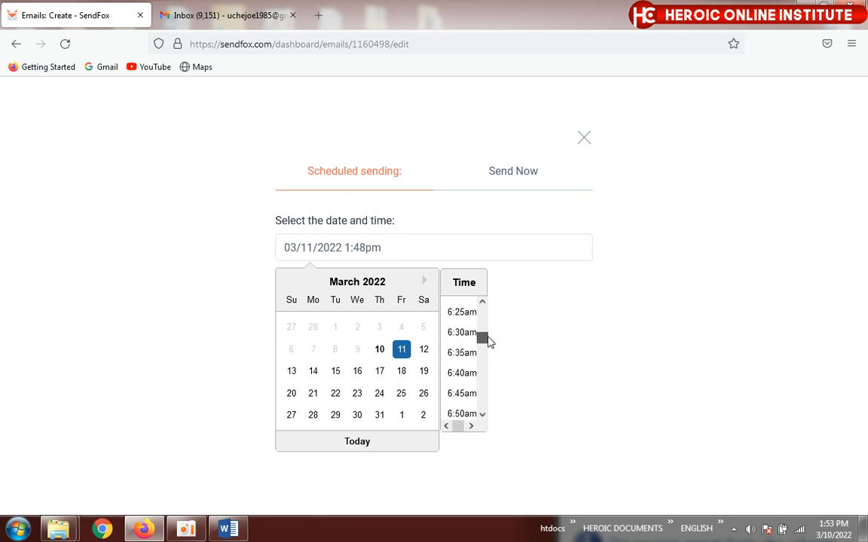
click(461, 333)
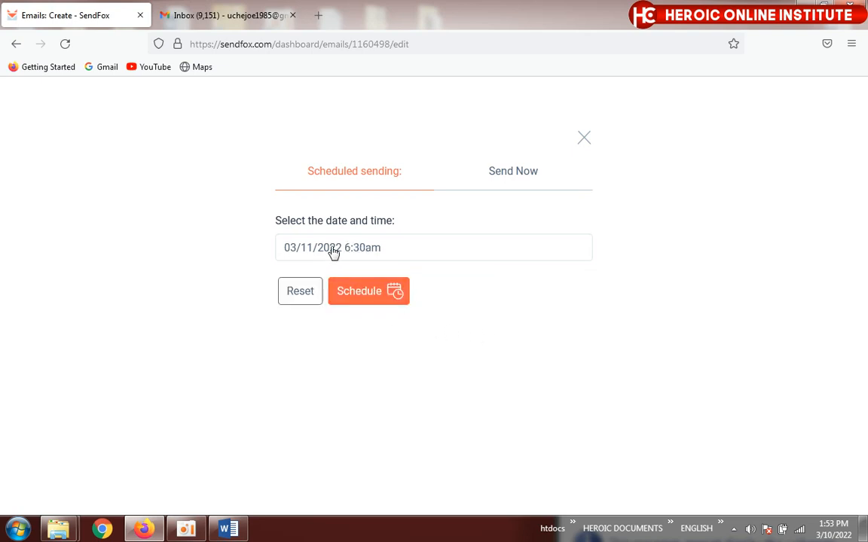
Step: Reopen the date/time picker to change the send time toward 6:00am
click(434, 247)
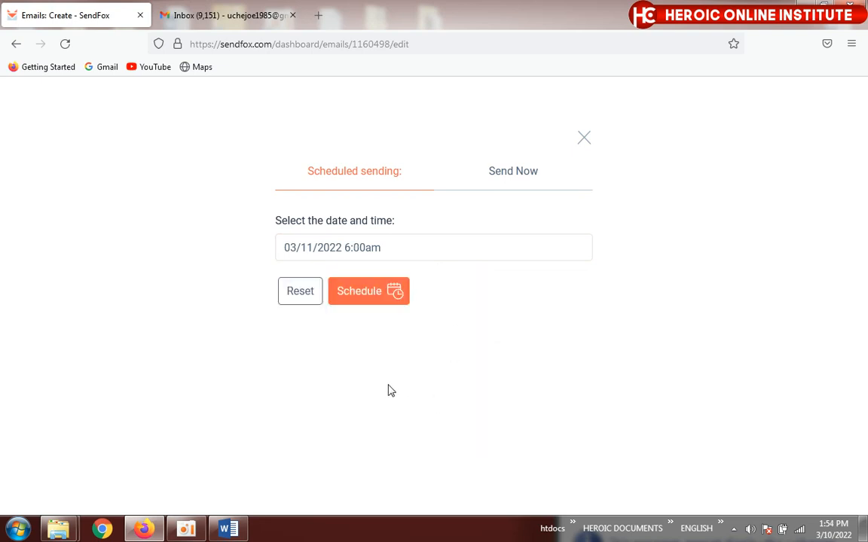
mouse_move(380, 253)
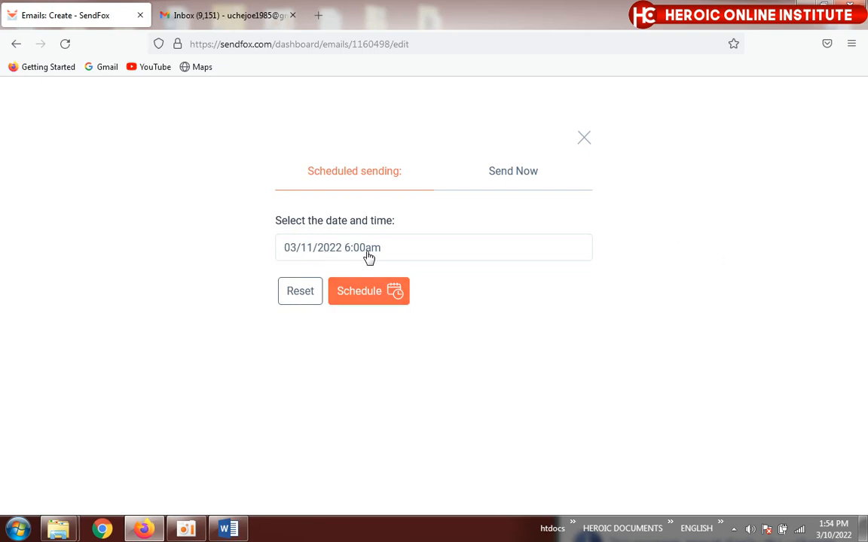
mouse_move(358, 262)
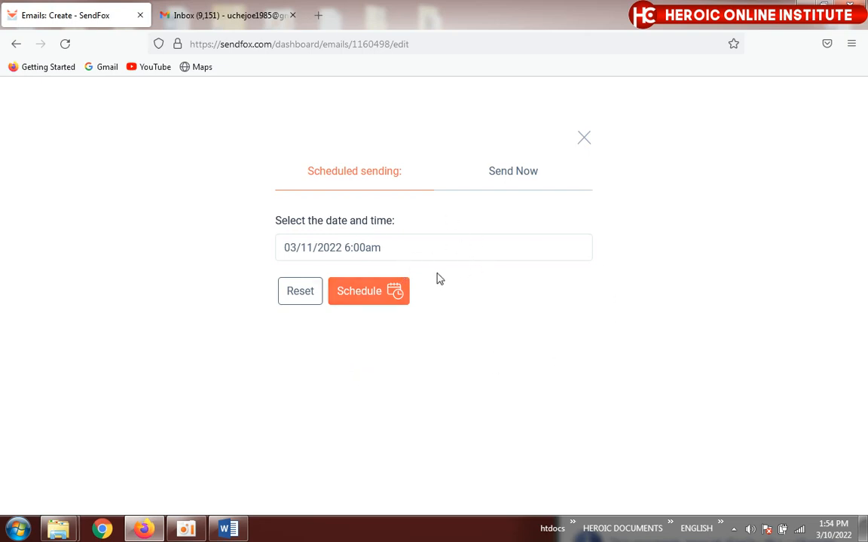
mouse_move(434, 286)
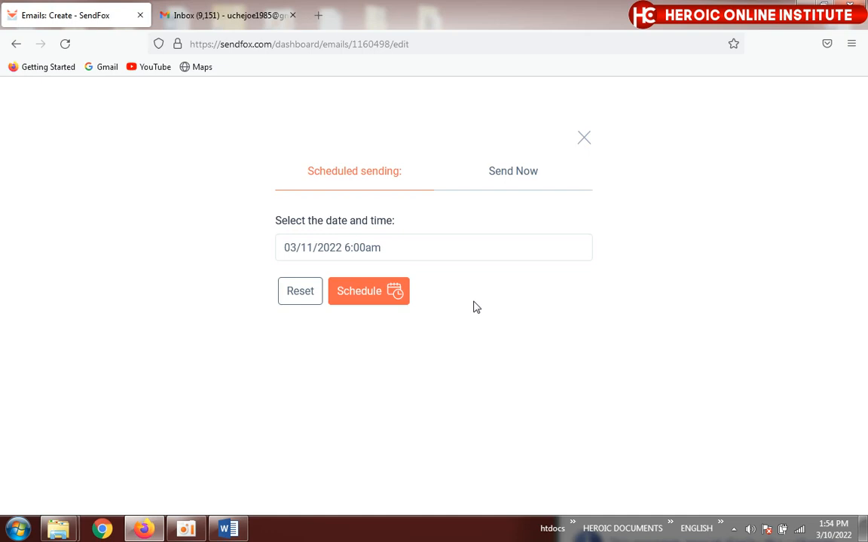
mouse_move(524, 257)
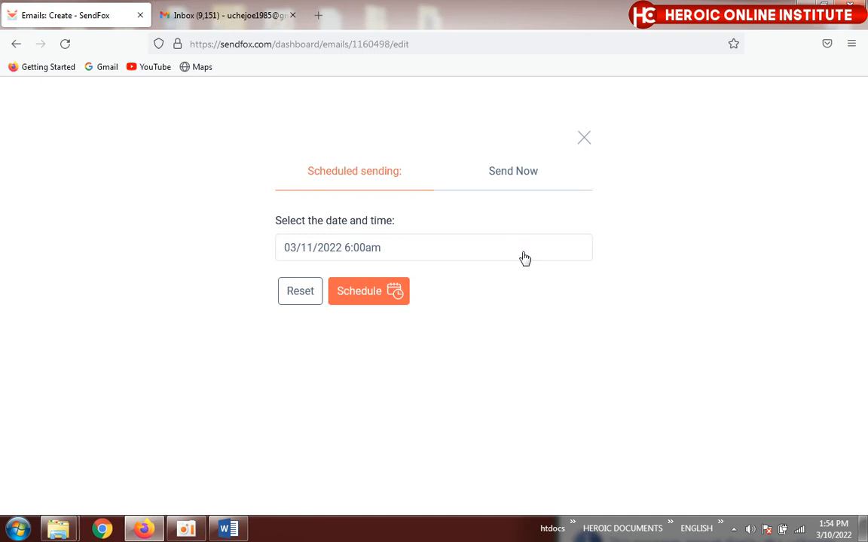